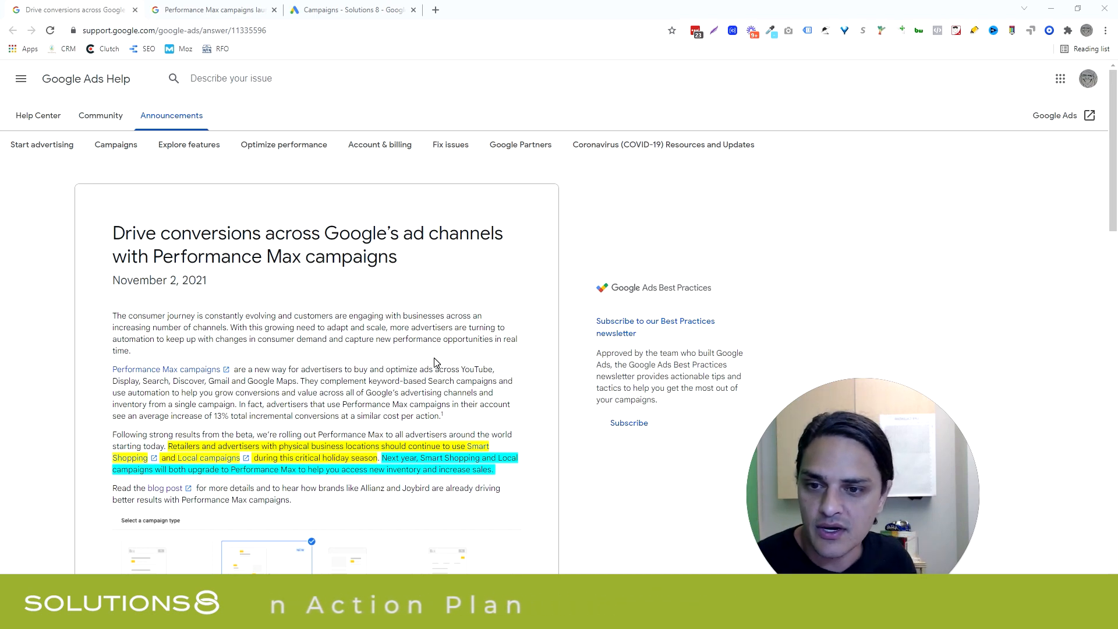
Skim the Performance Max launch blog post, then return to the Google Ads Help article and read further
click(211, 9)
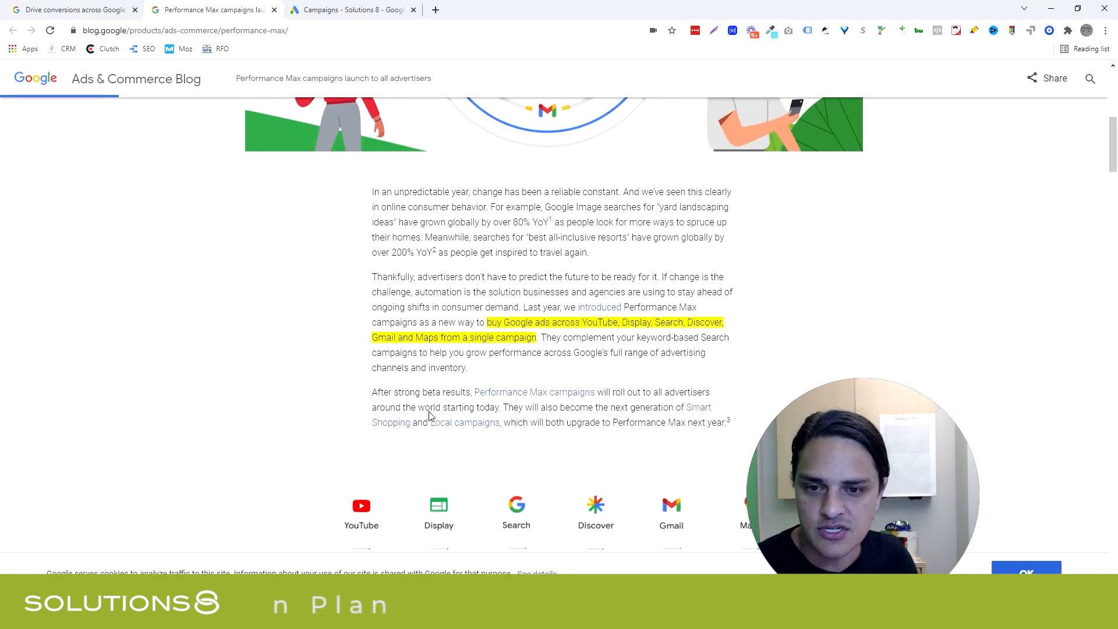
mouse_move(270, 228)
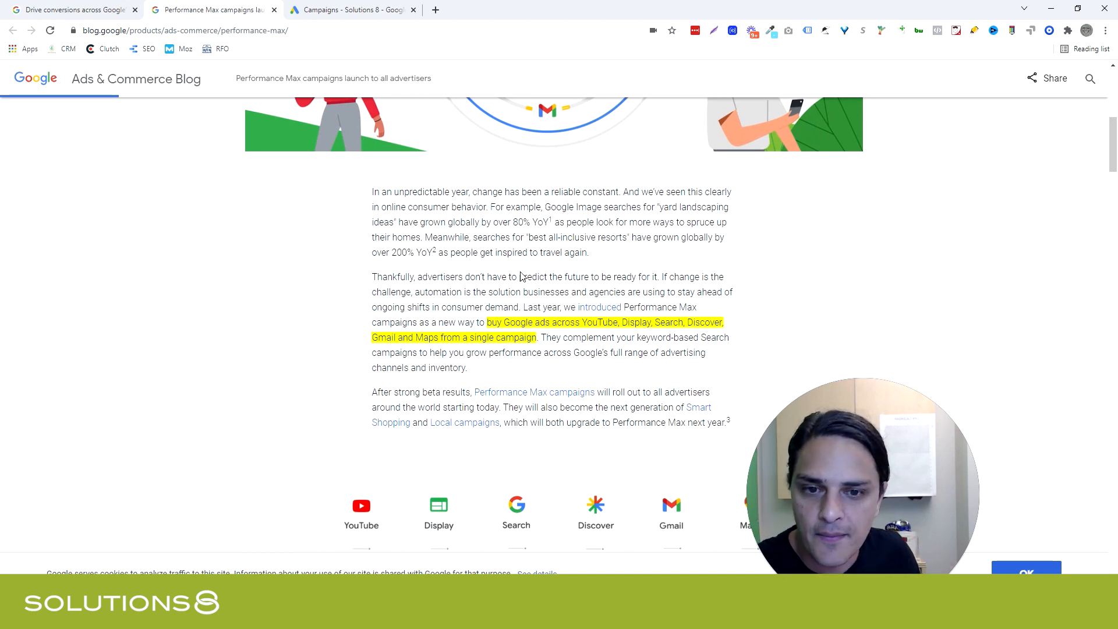
mouse_move(478, 294)
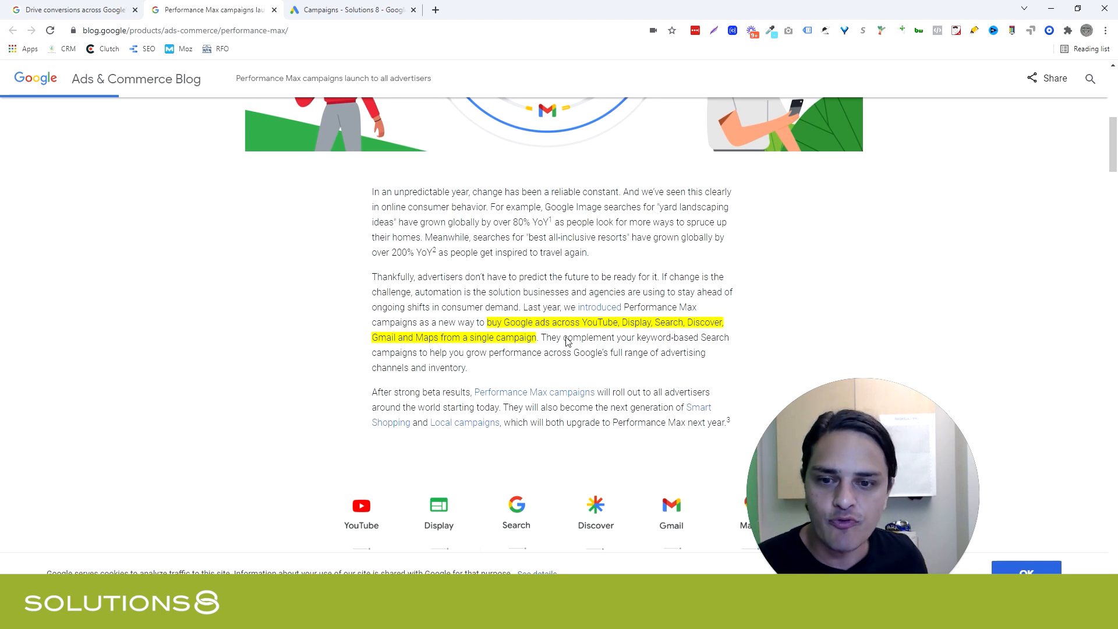
scroll(down, 3)
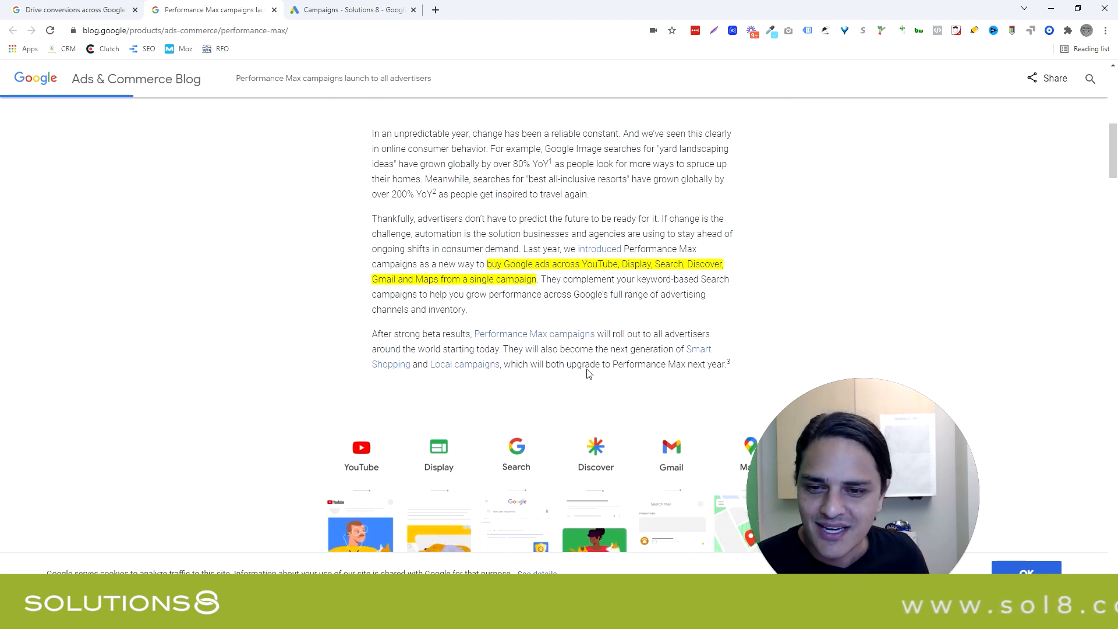
scroll(down, 3)
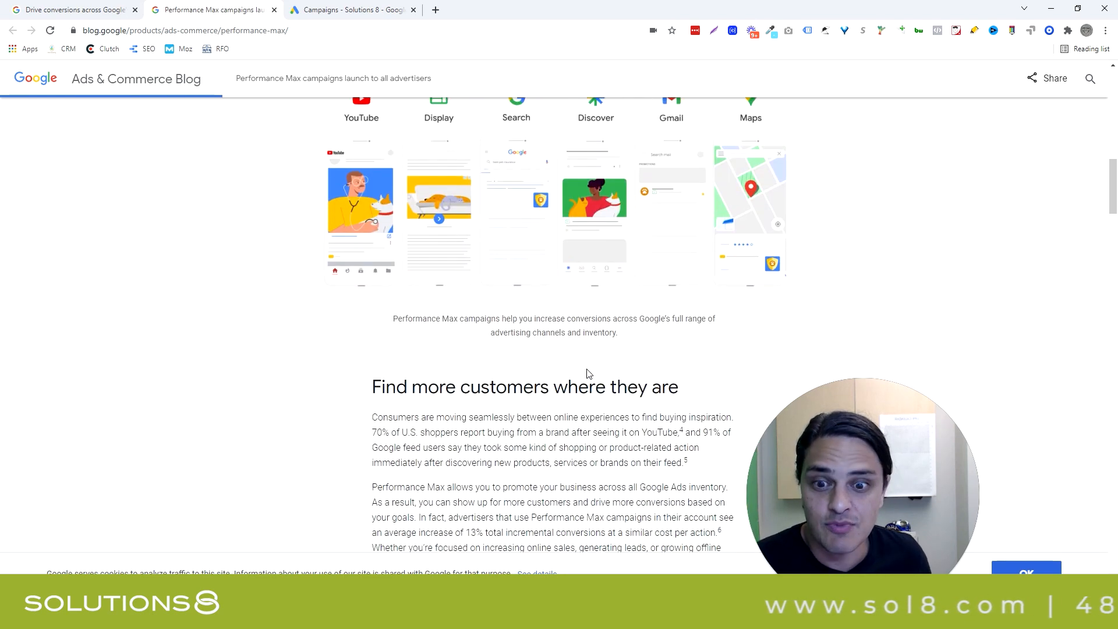
scroll(up, 3)
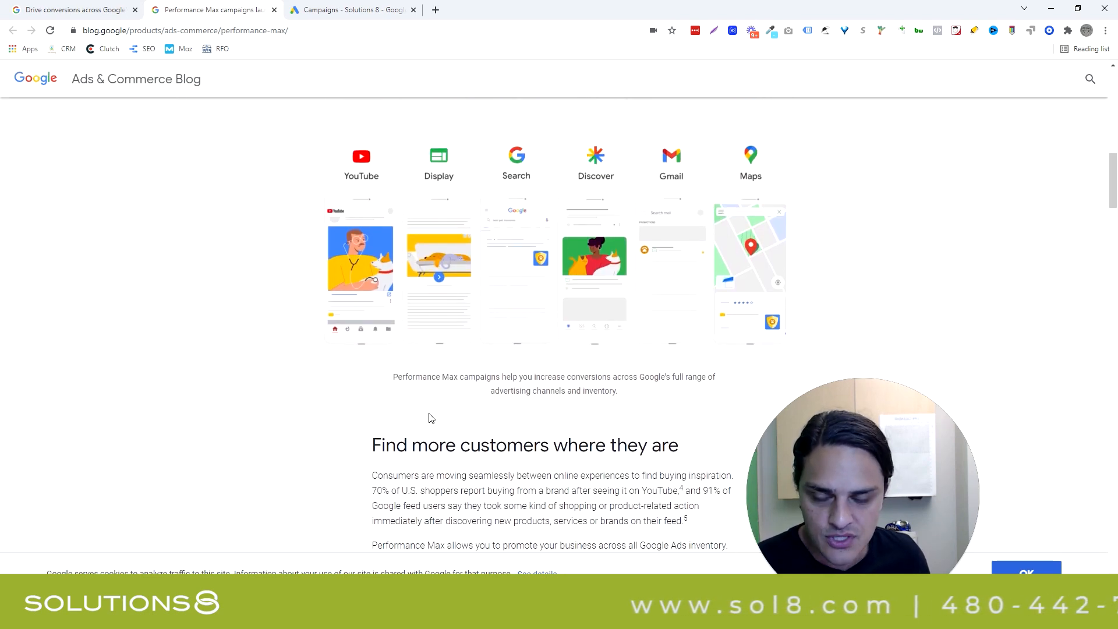
scroll(up, 3)
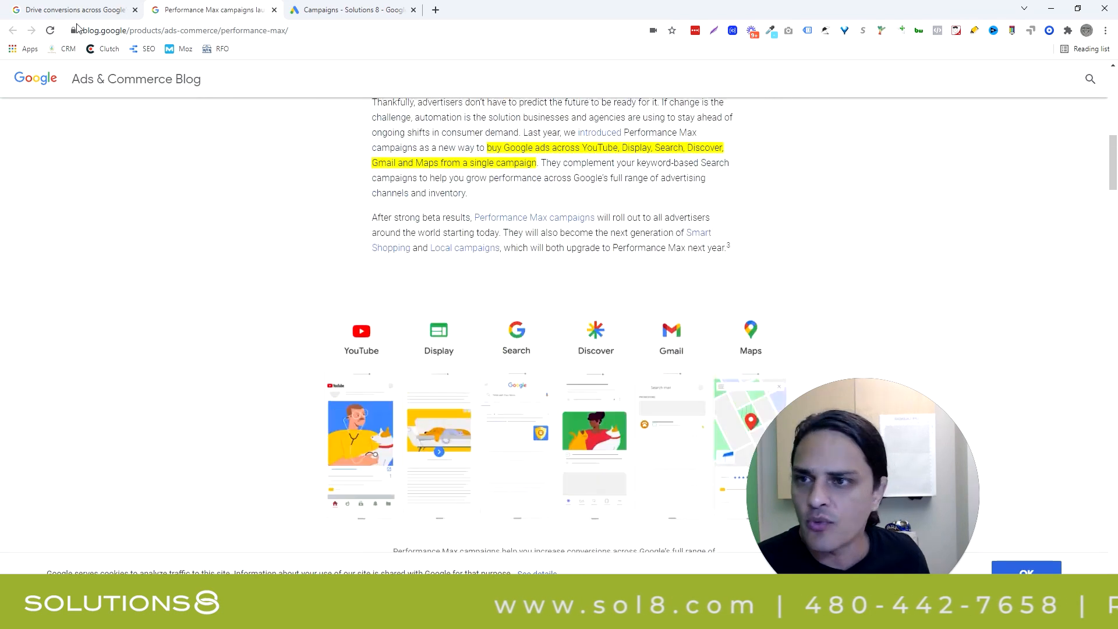
click(70, 9)
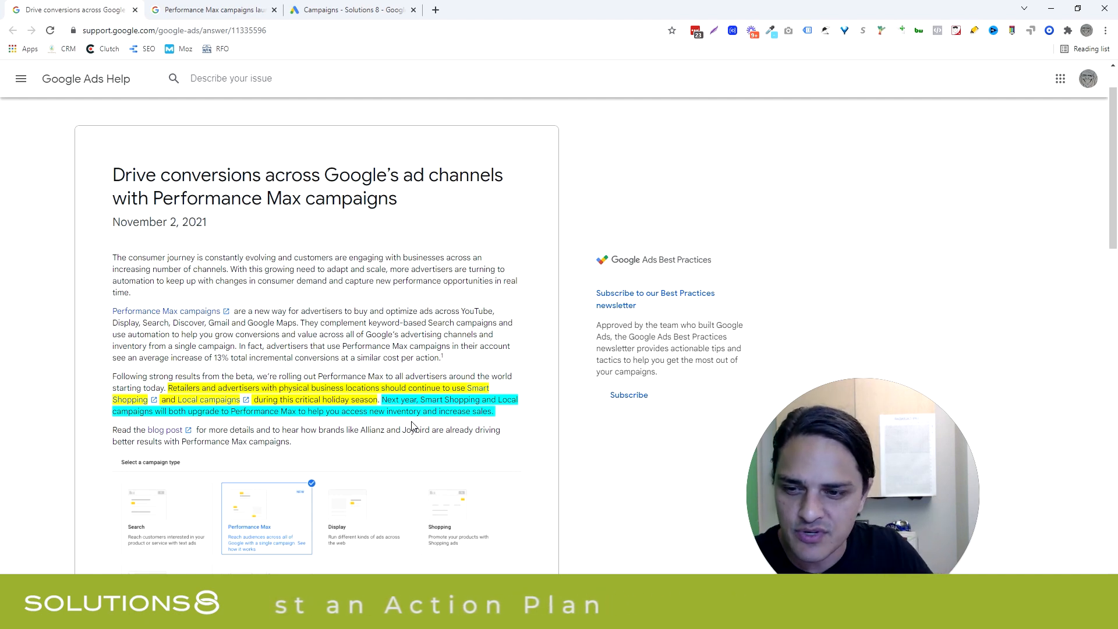
click(359, 413)
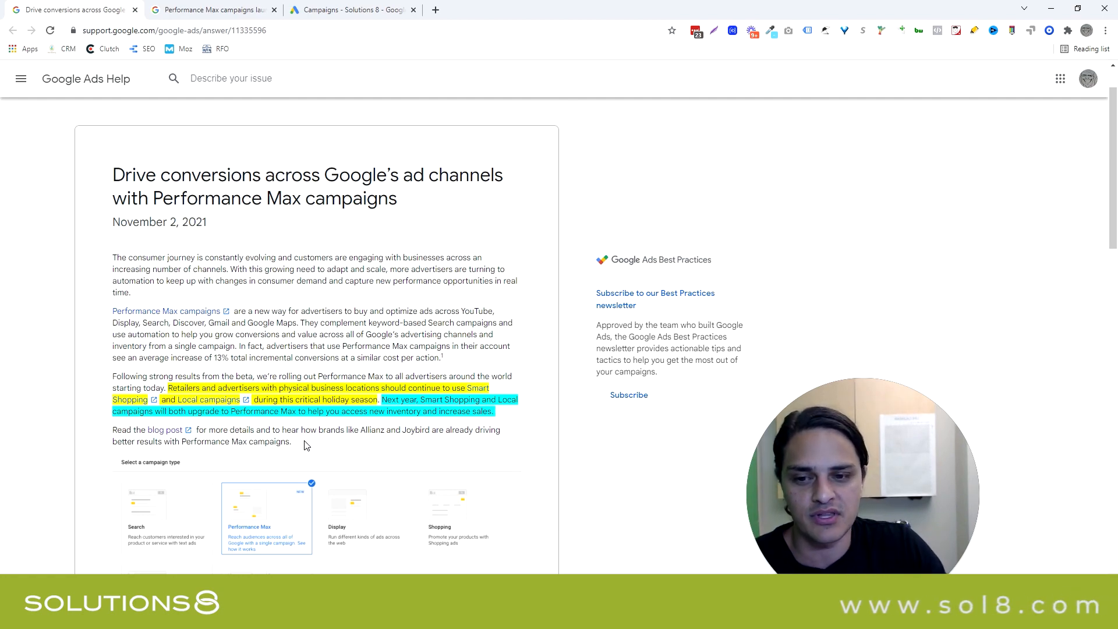
scroll(down, 3)
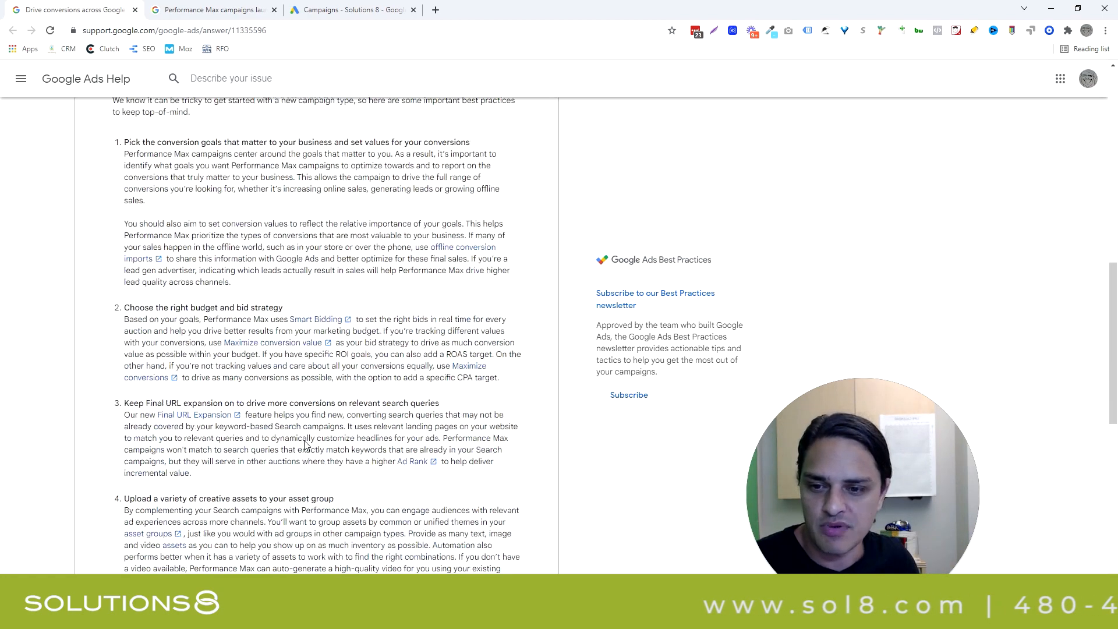
Read to the end of the blog post and bring up the account's Google Ads campaigns list
click(210, 9)
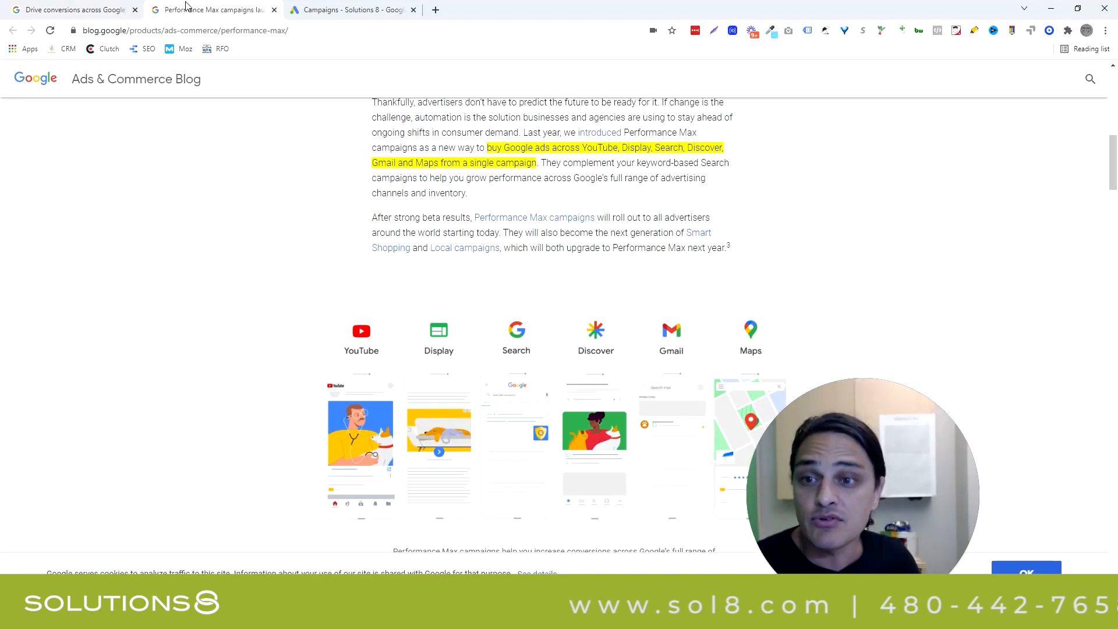
scroll(down, 3)
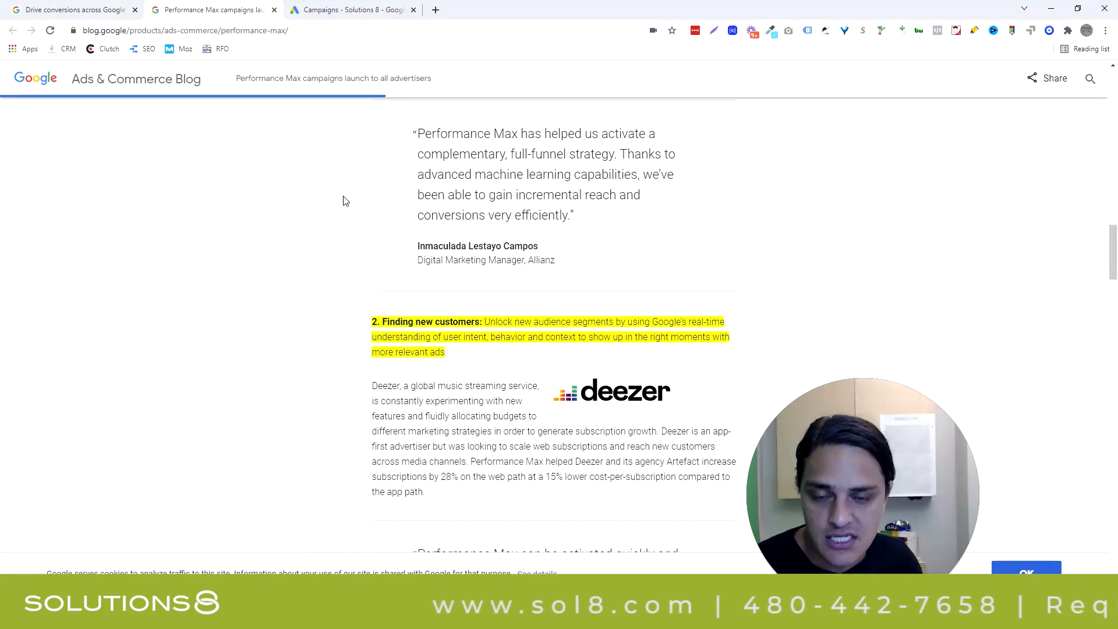
scroll(down, 3)
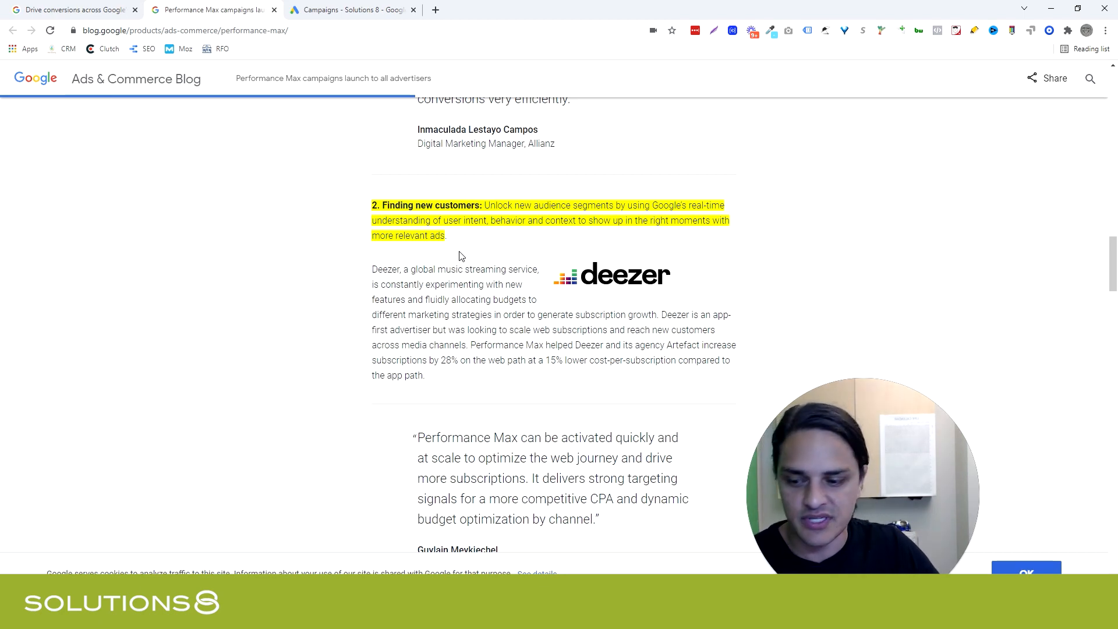
scroll(down, 3)
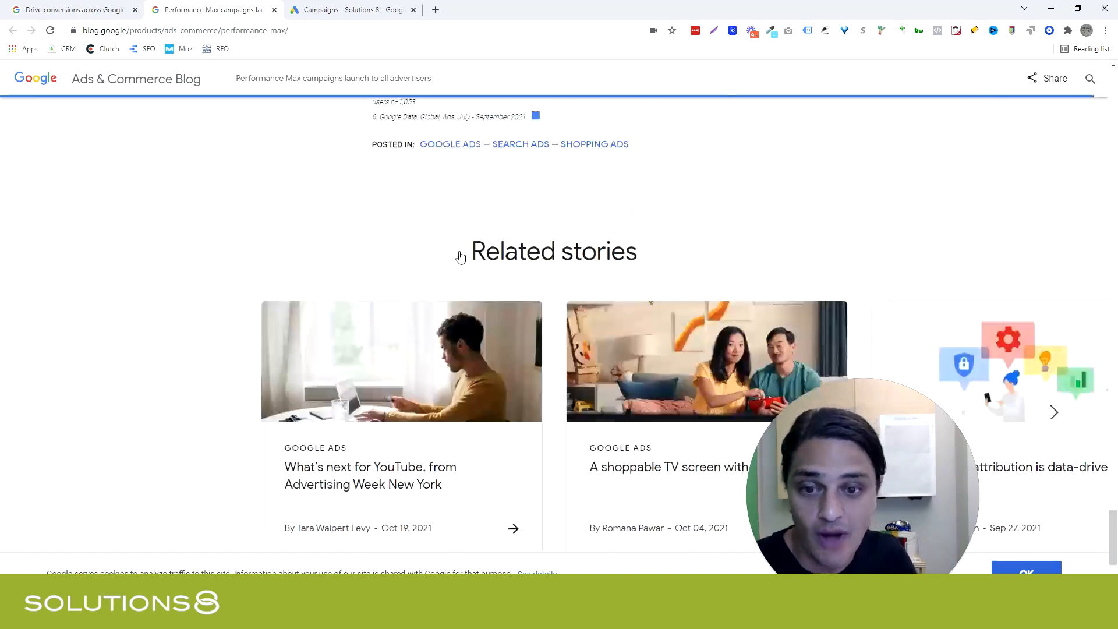
click(350, 9)
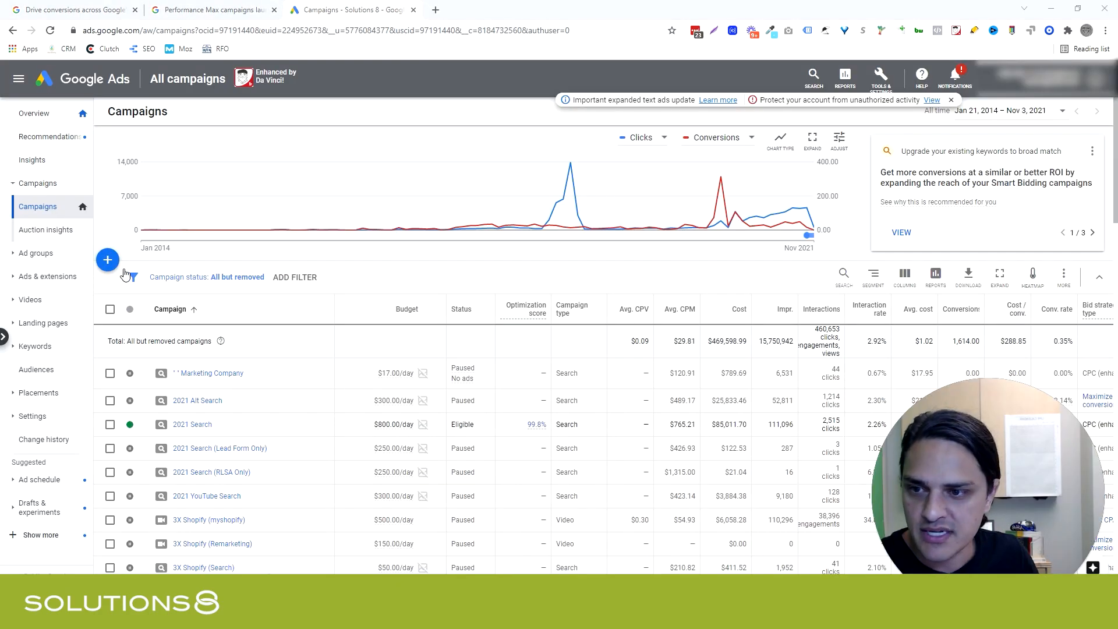
Start a new campaign with the Leads objective and confirm its conversion goals
click(107, 260)
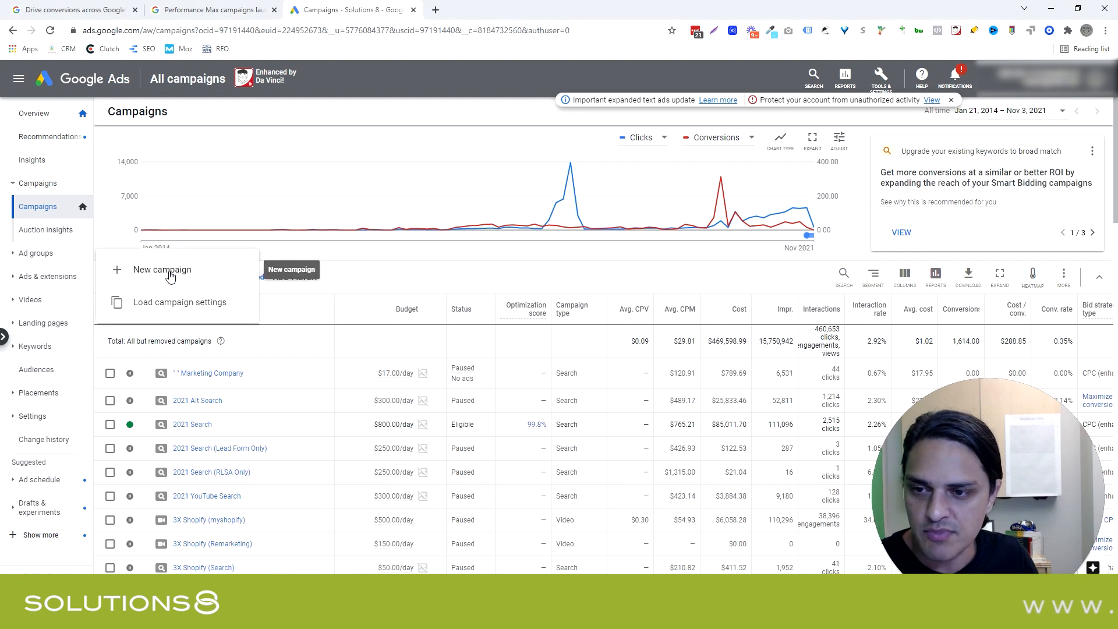
click(162, 270)
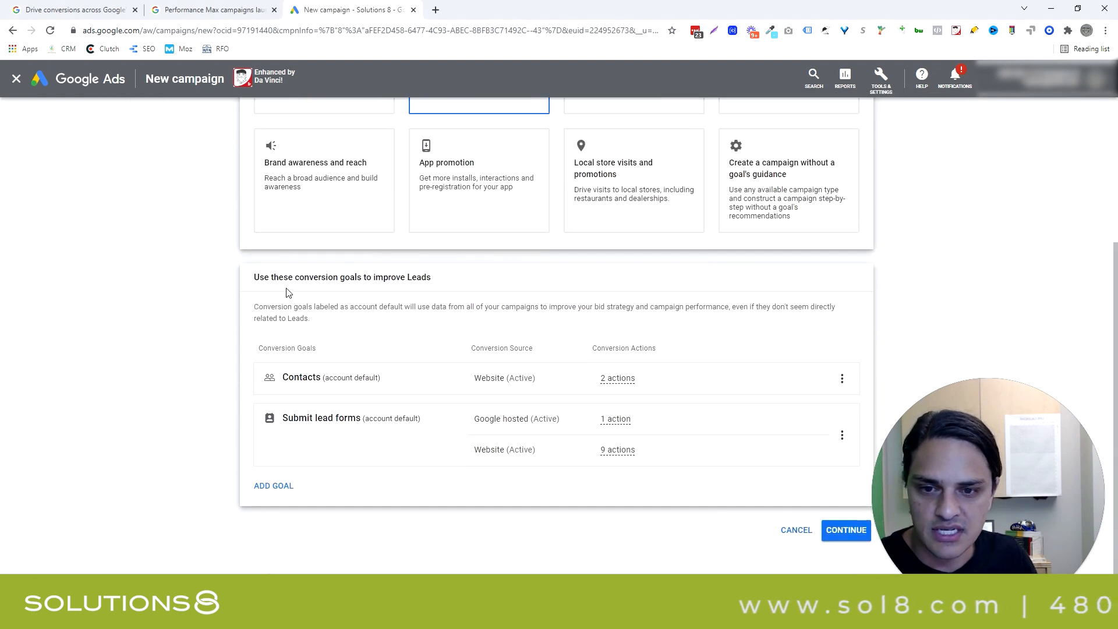
mouse_move(370, 318)
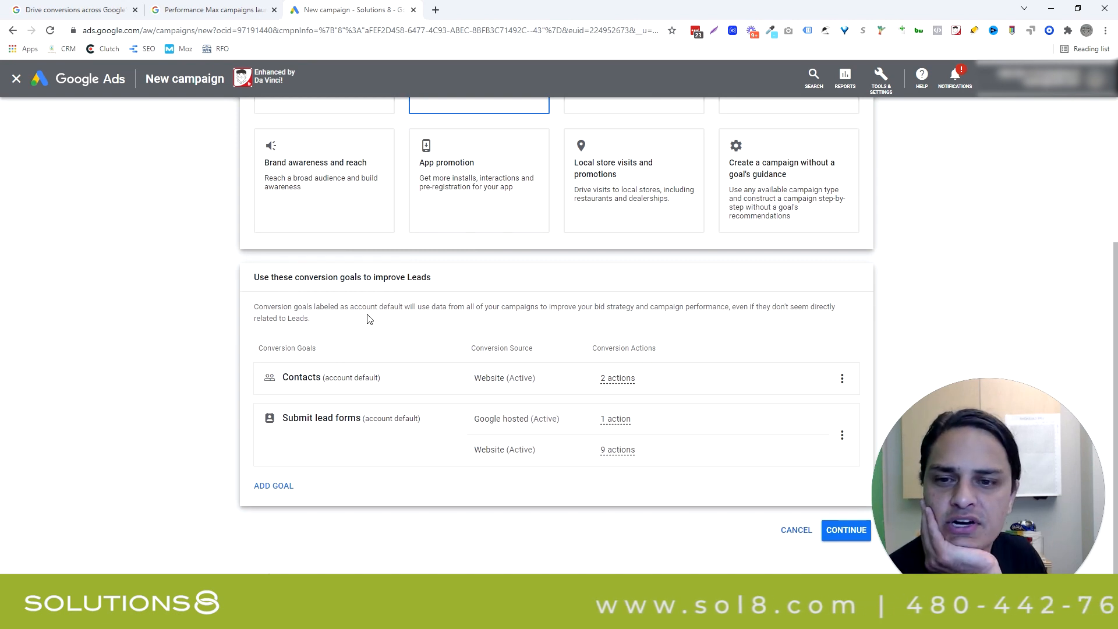
mouse_move(430, 326)
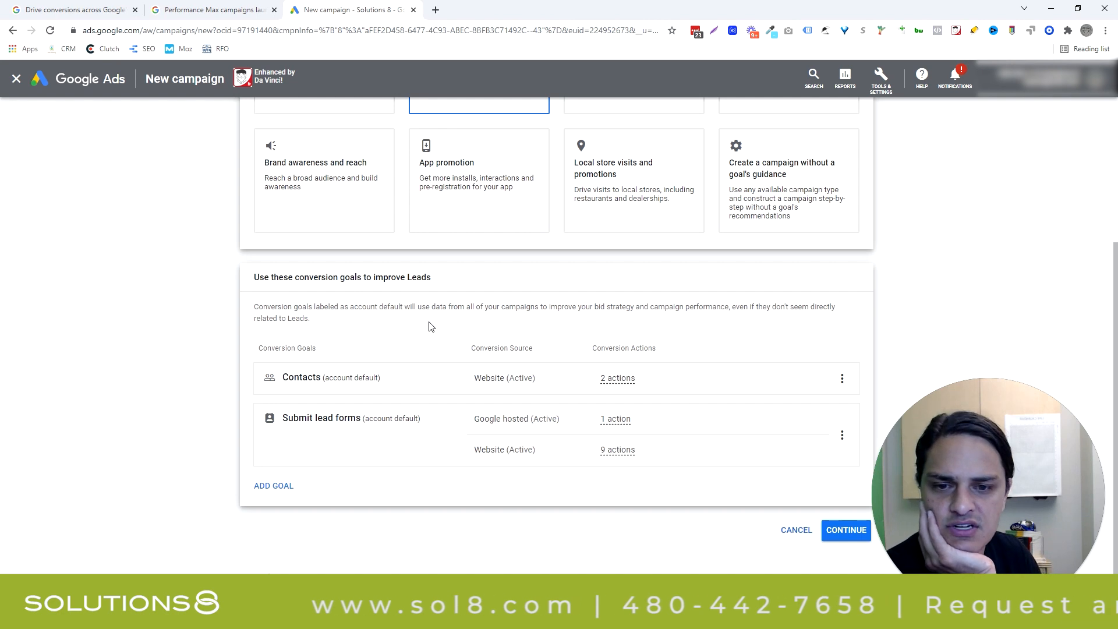
mouse_move(538, 341)
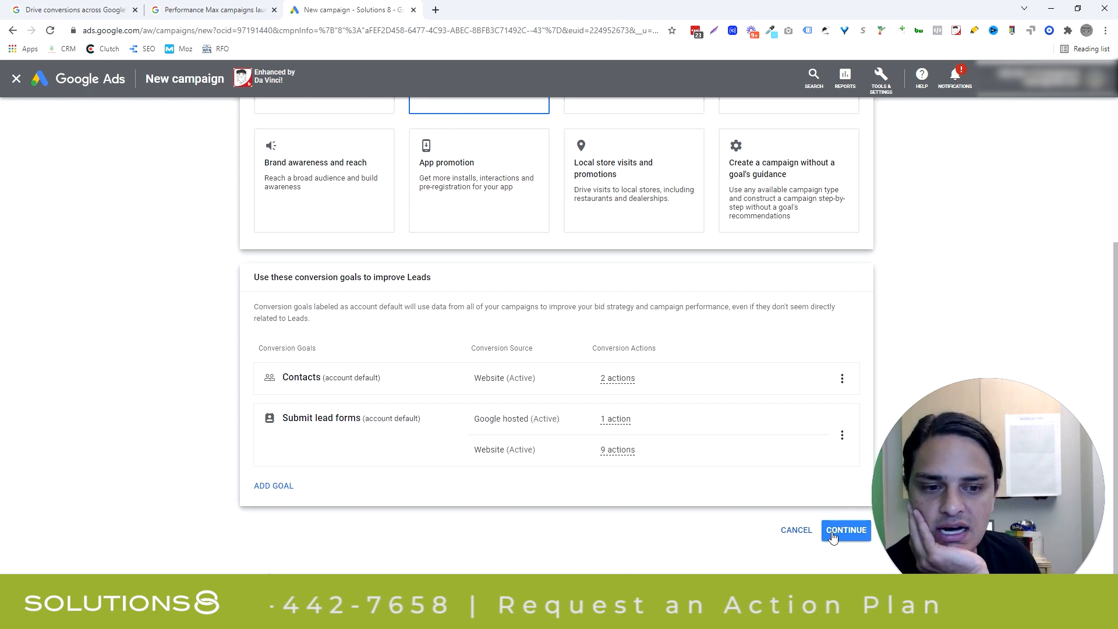
click(846, 530)
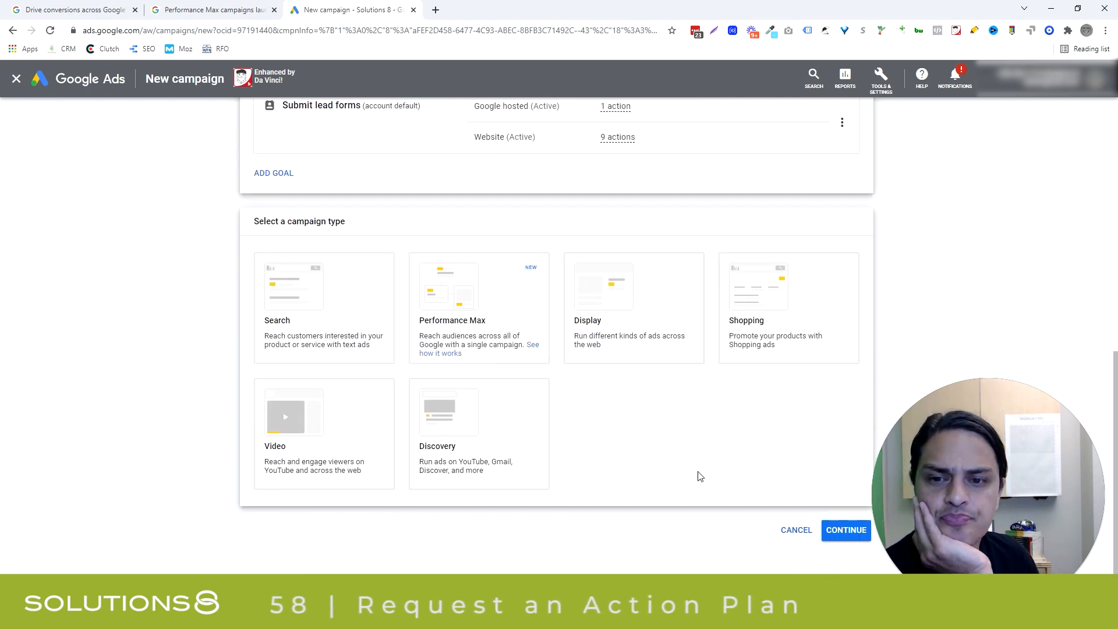
Choose the Performance Max campaign type and name it TESTLeads-Performance Max-2
click(479, 434)
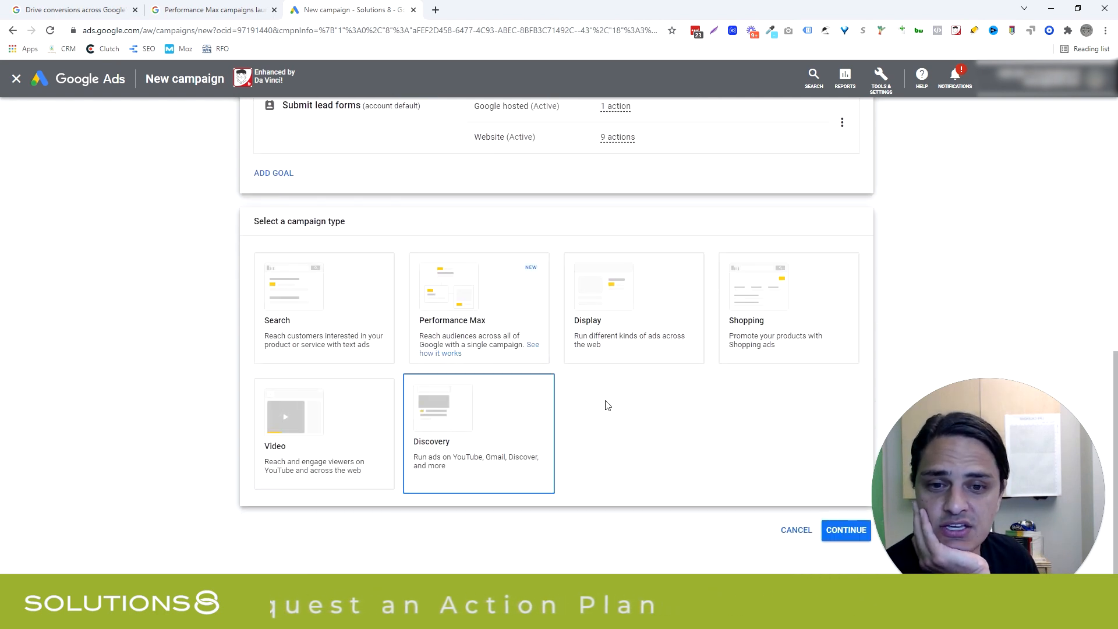
click(461, 299)
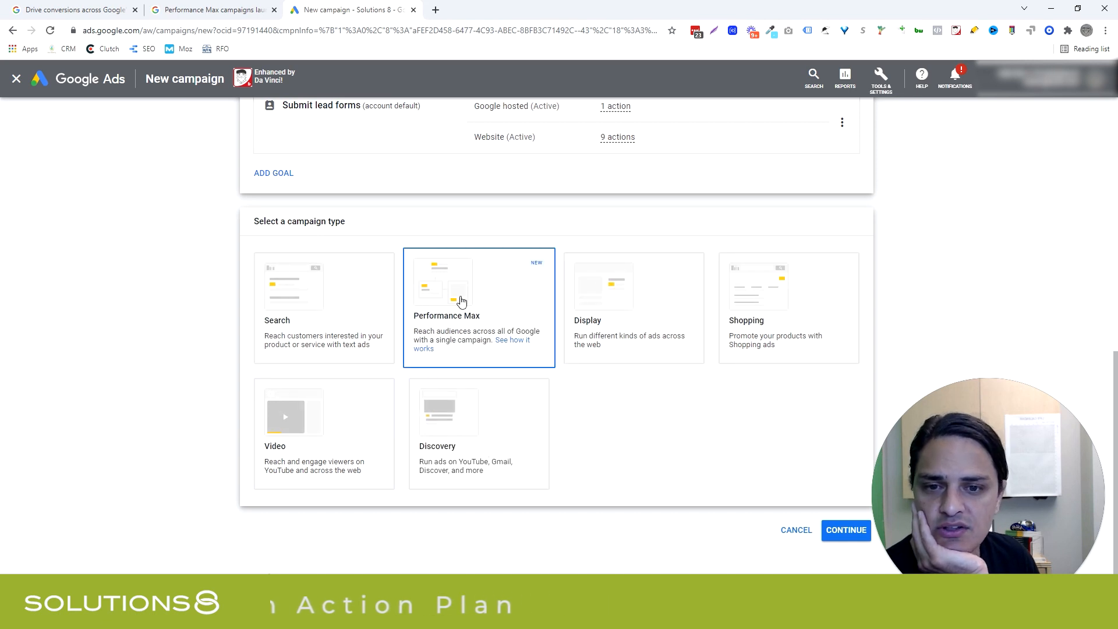
click(462, 300)
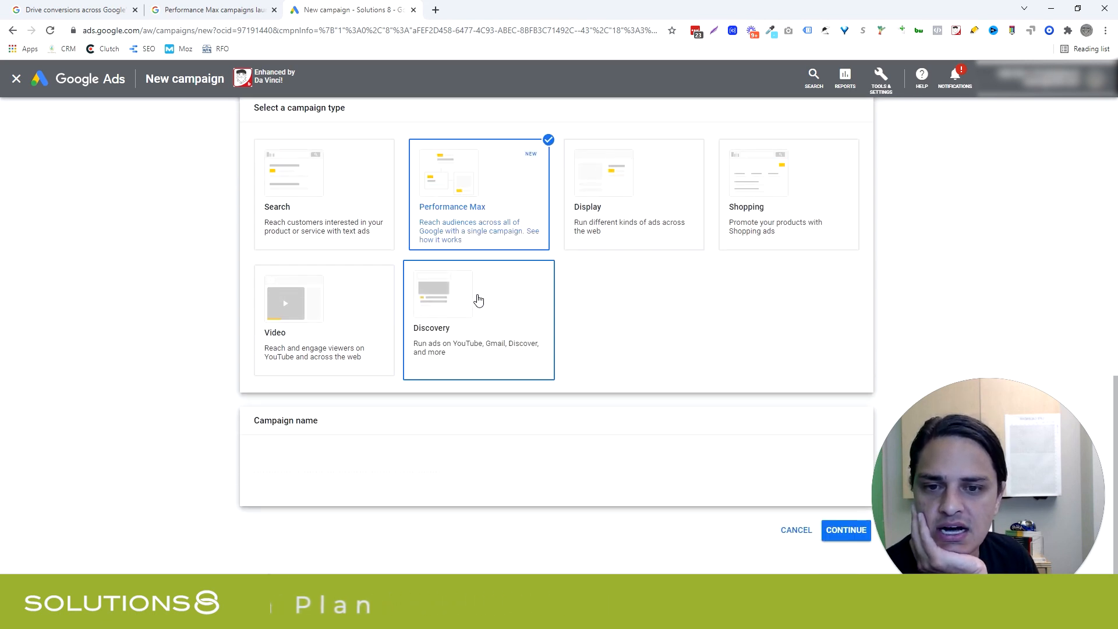
text(Leads-Performance Max-2)
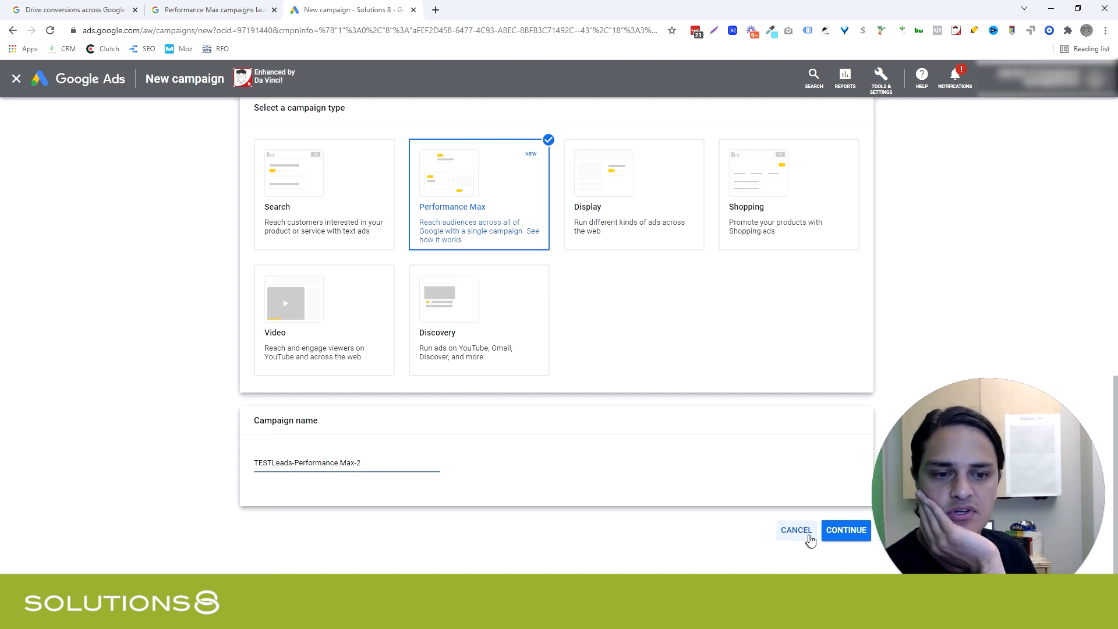
Set a $500.00 daily budget with bidding focused on Conversions and no target CPA
click(845, 530)
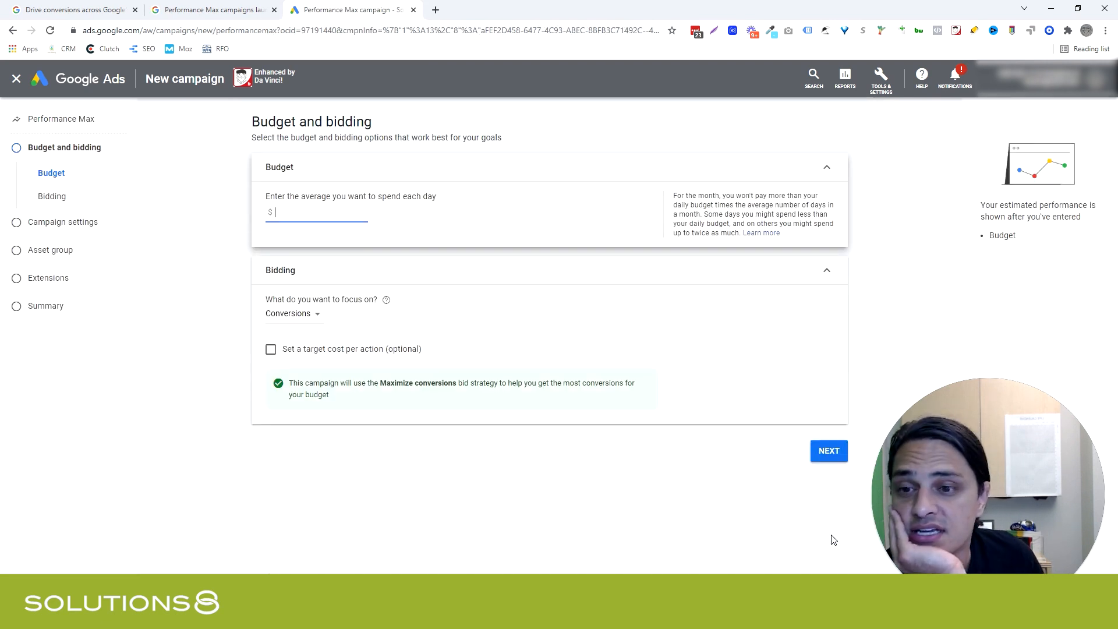
text(500)
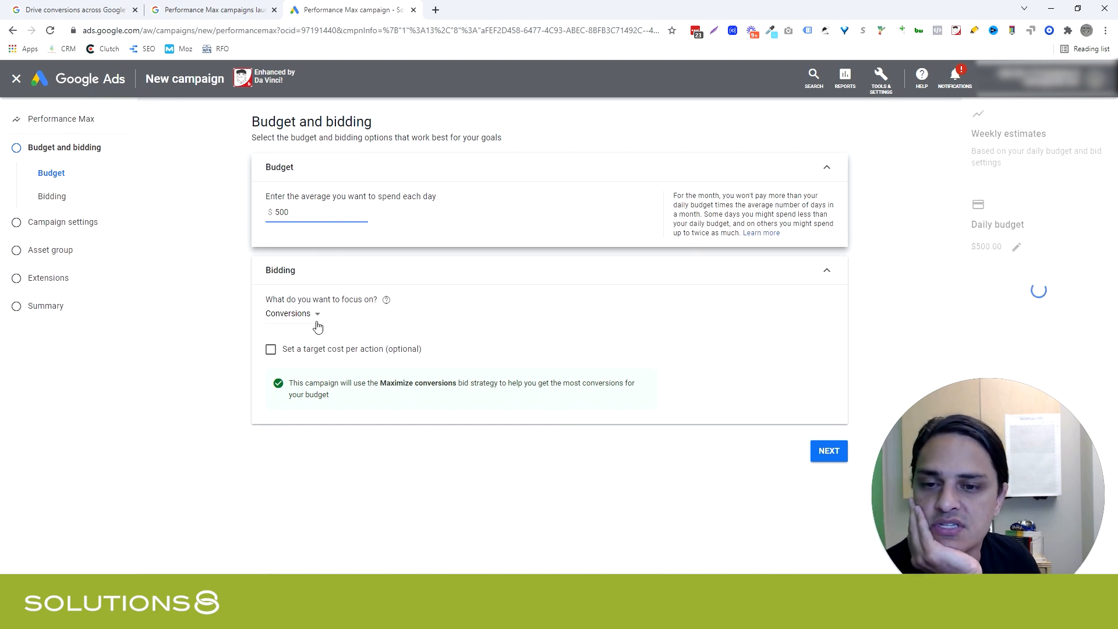
click(289, 314)
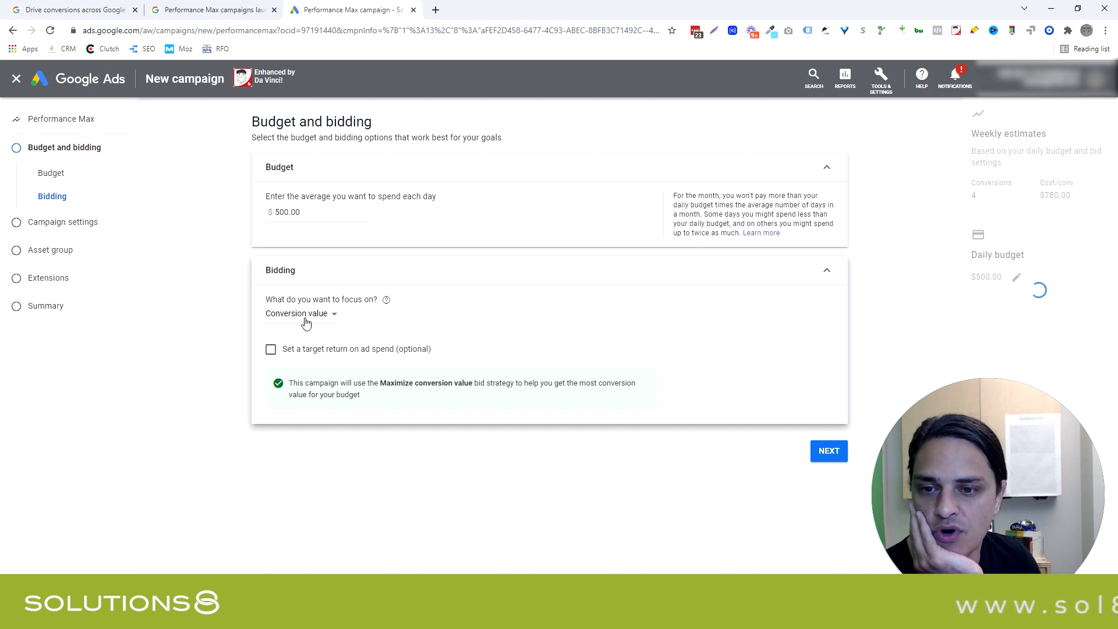
click(301, 313)
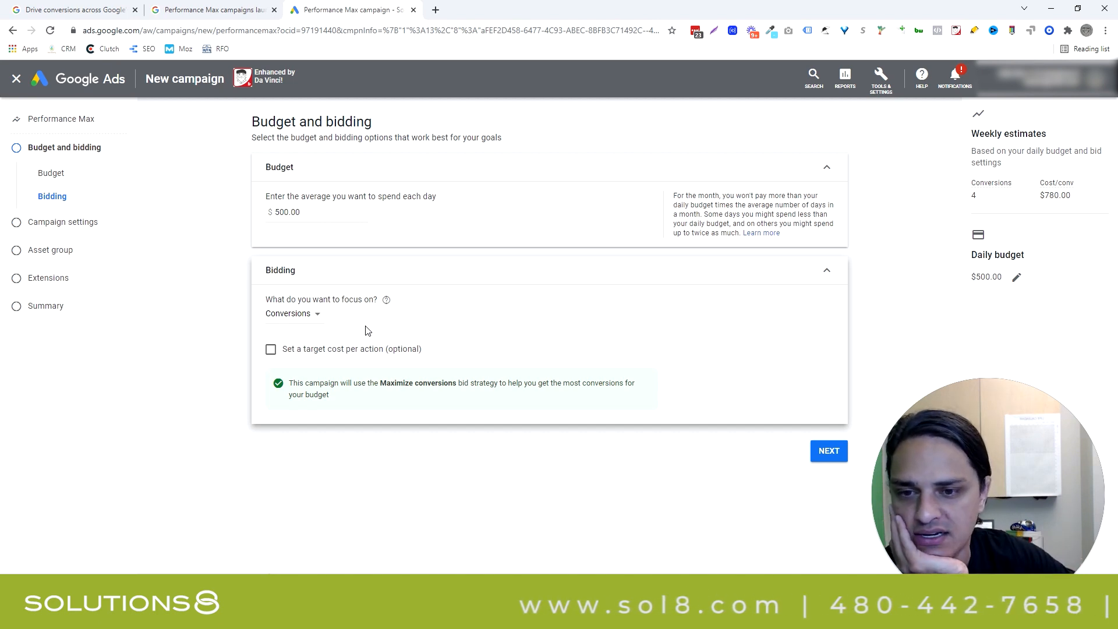
click(271, 349)
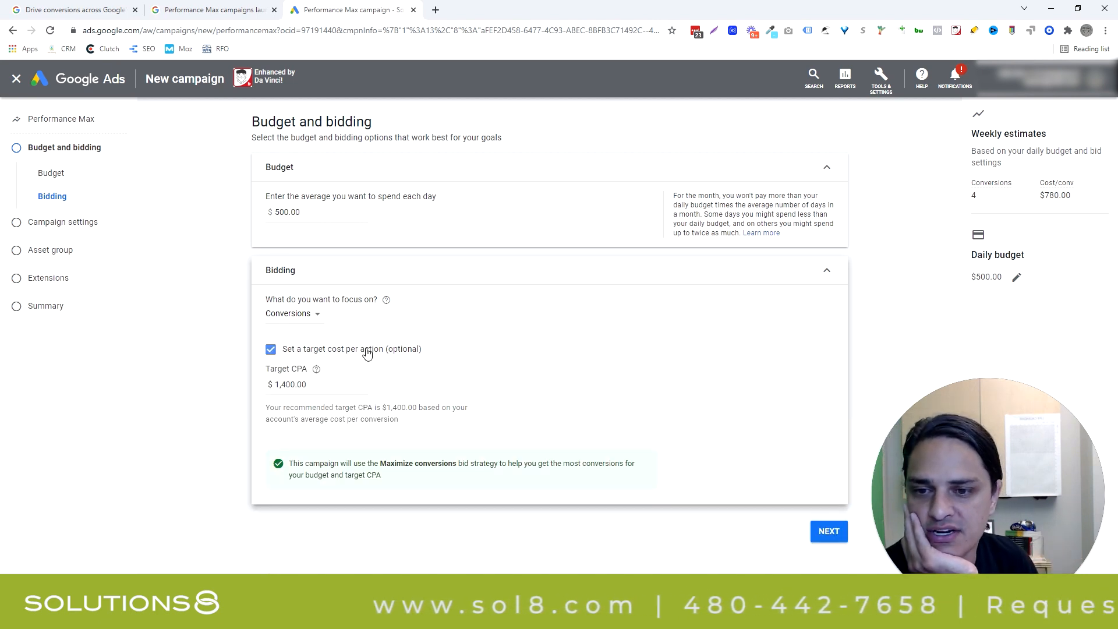
click(287, 313)
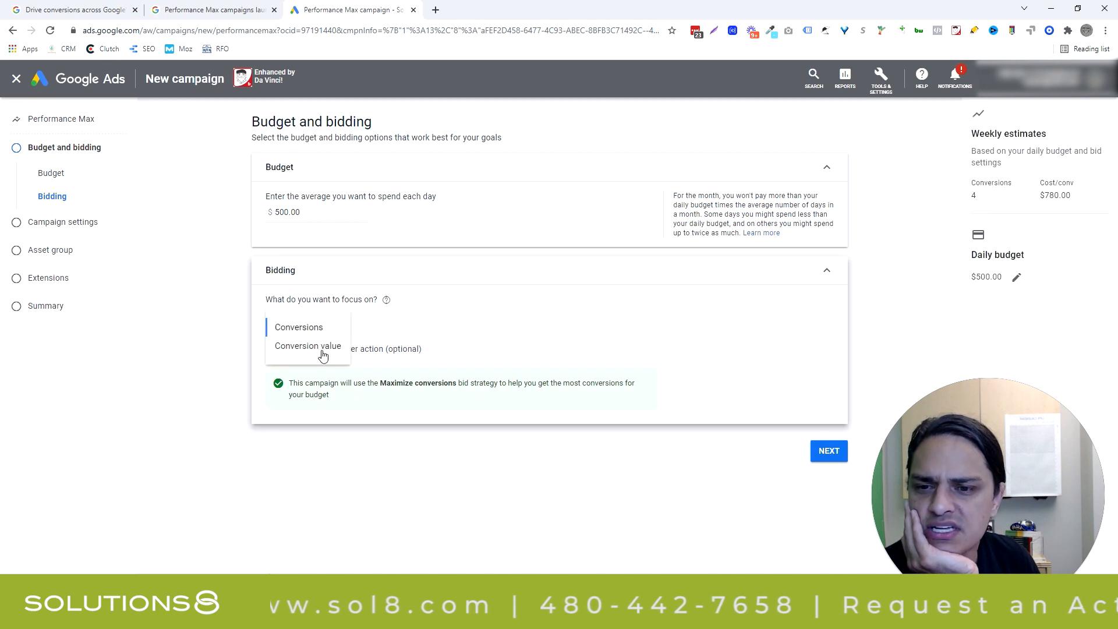
click(308, 344)
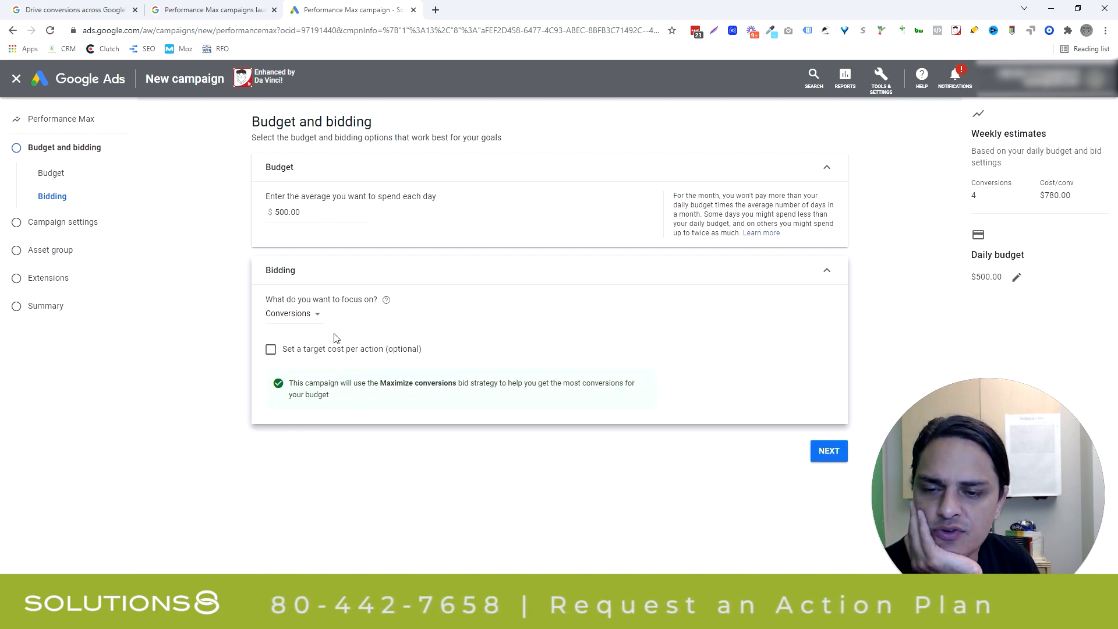
mouse_move(353, 334)
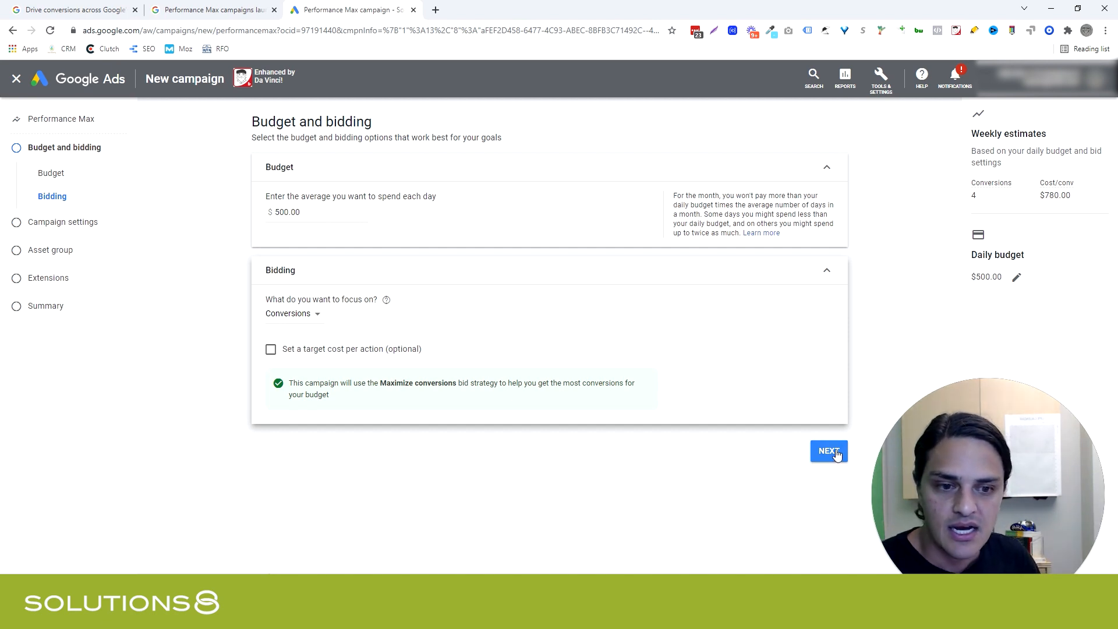
Keep United States and English targeting, review More settings, and continue to the asset group
click(829, 451)
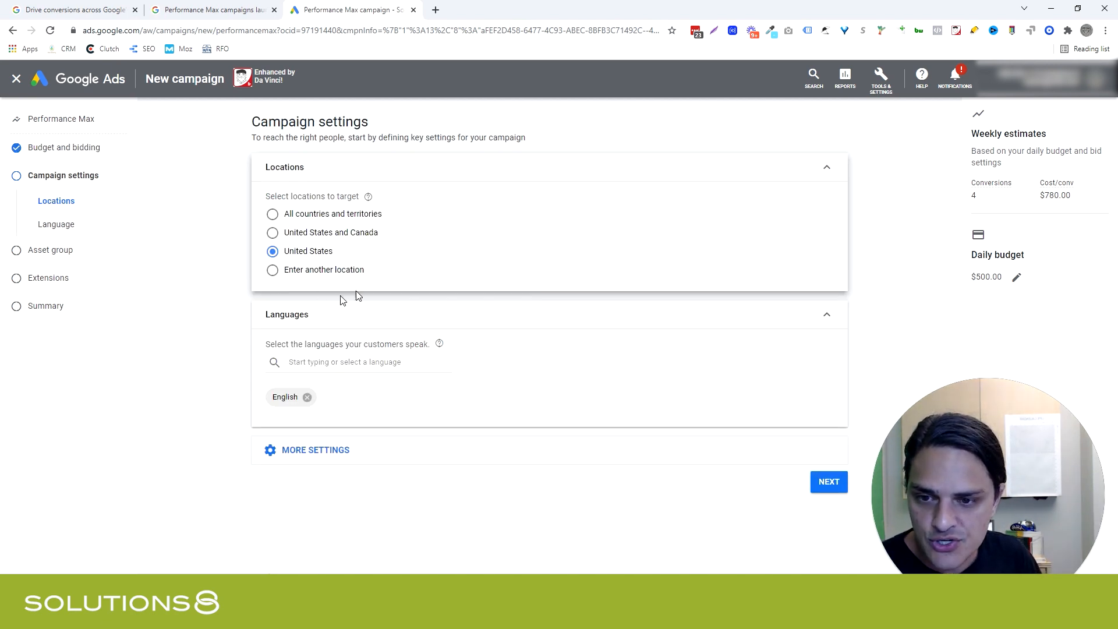
mouse_move(352, 336)
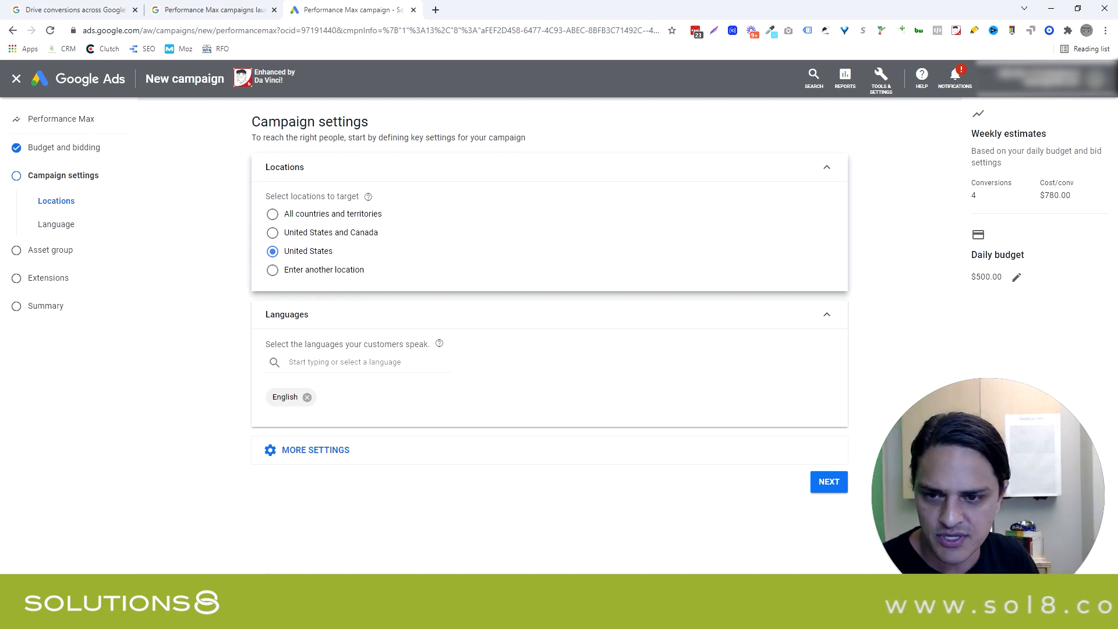
mouse_move(316, 398)
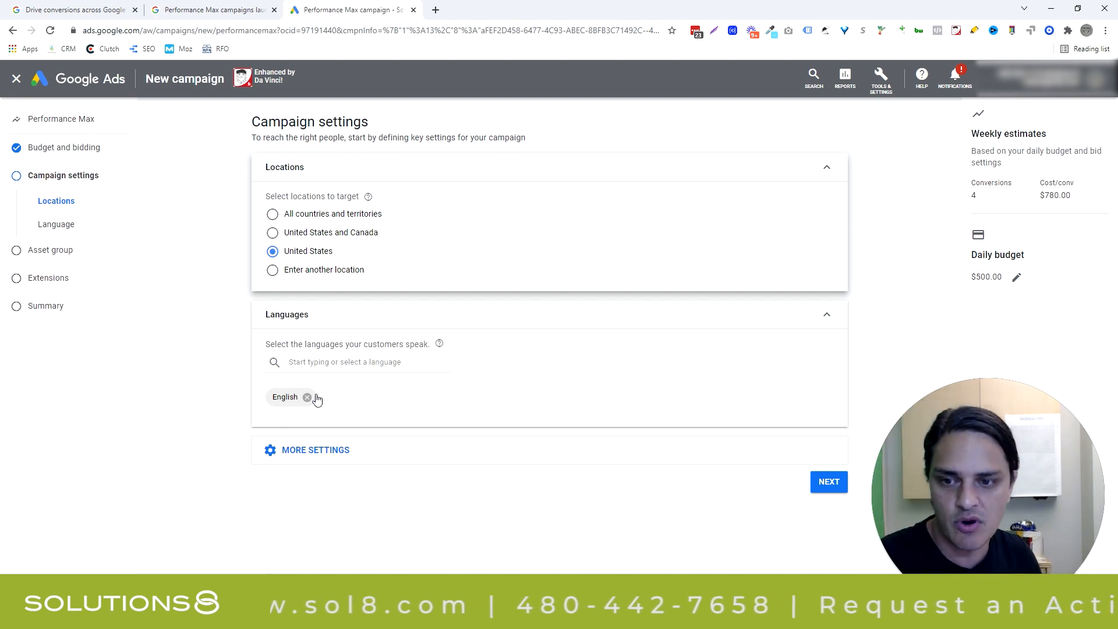
click(315, 450)
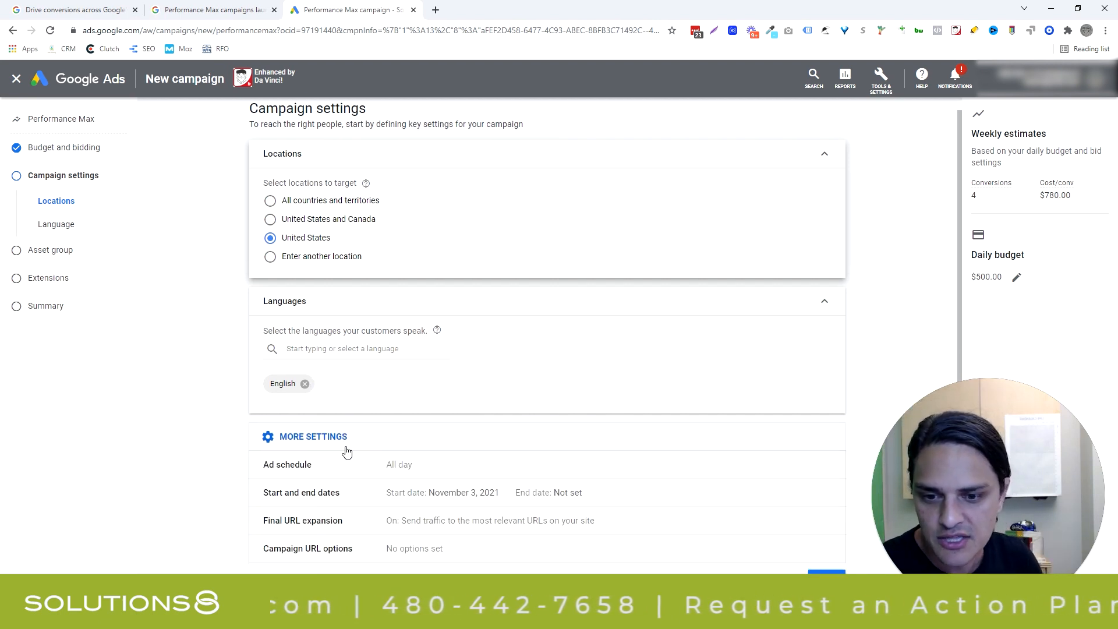
scroll(down, 3)
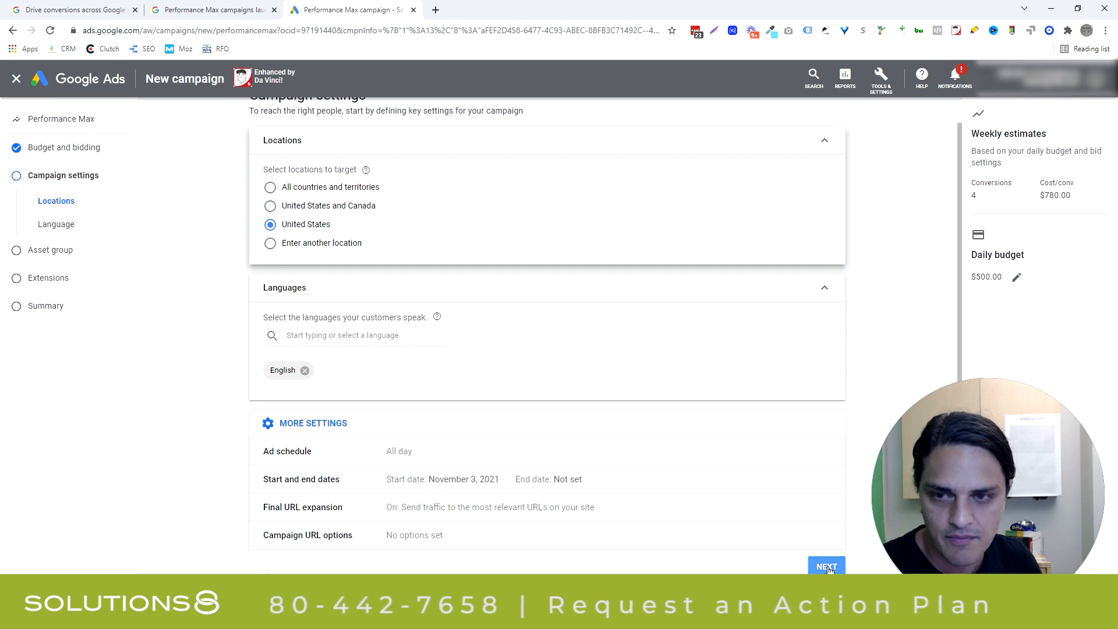
click(827, 567)
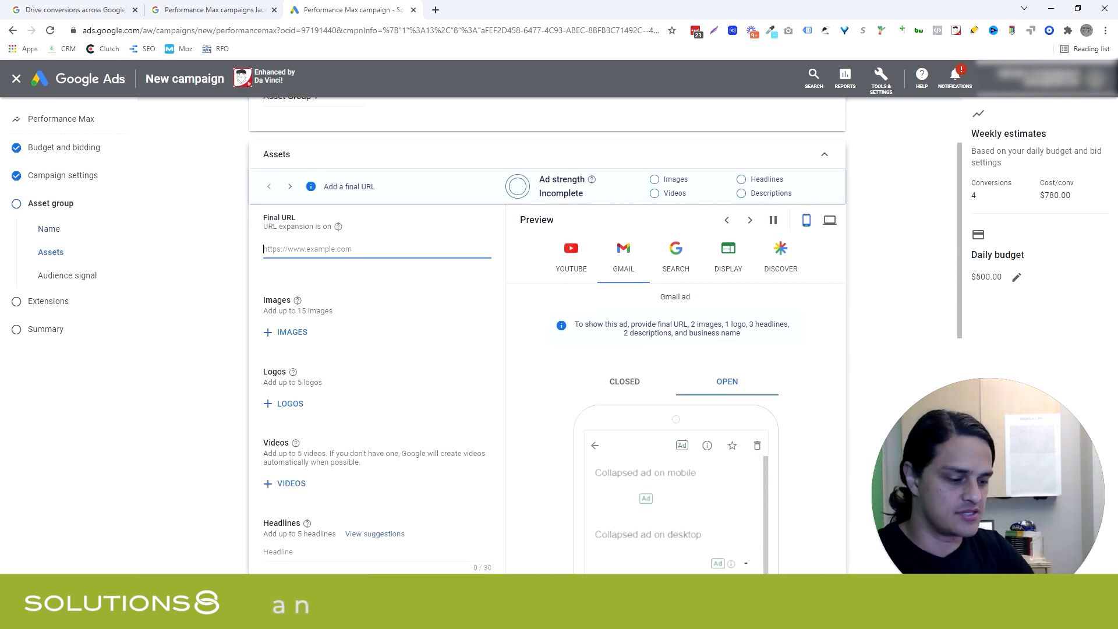
Set the final URL to sol8.com and bring up the image picker scanning that site
text(sol8.com)
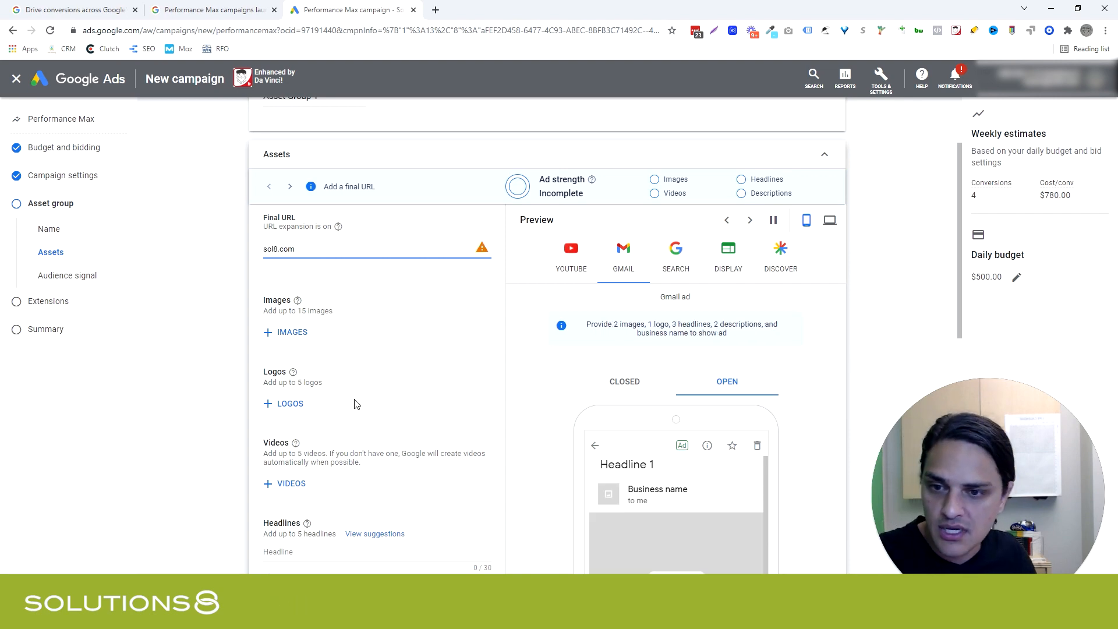
click(284, 332)
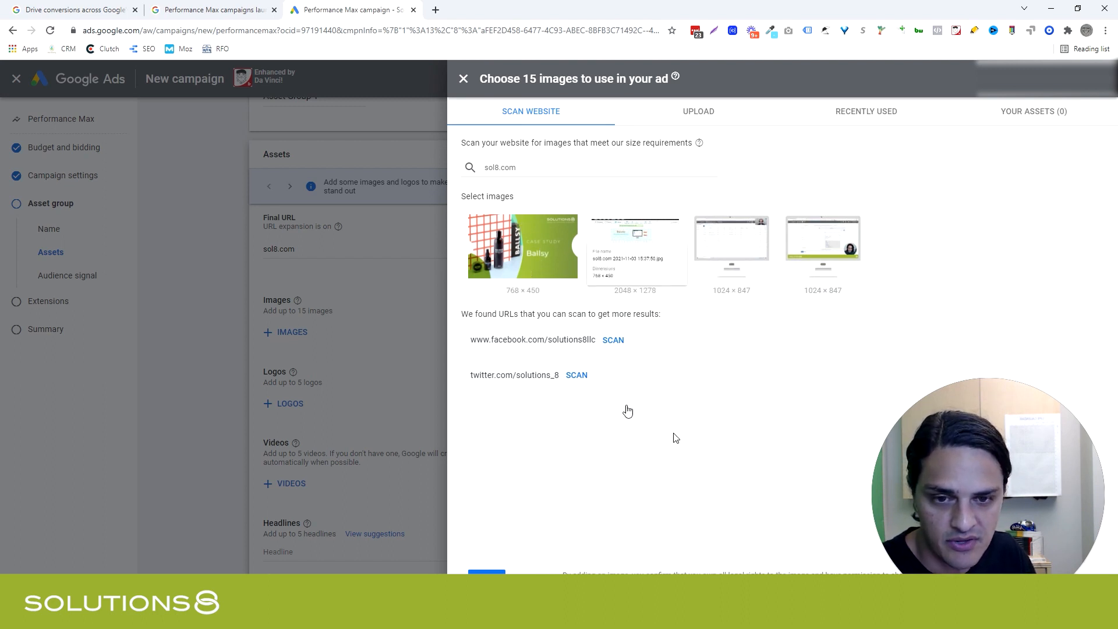
Add the Ballsy case study image and two more website screenshots with their crop ratios
click(523, 246)
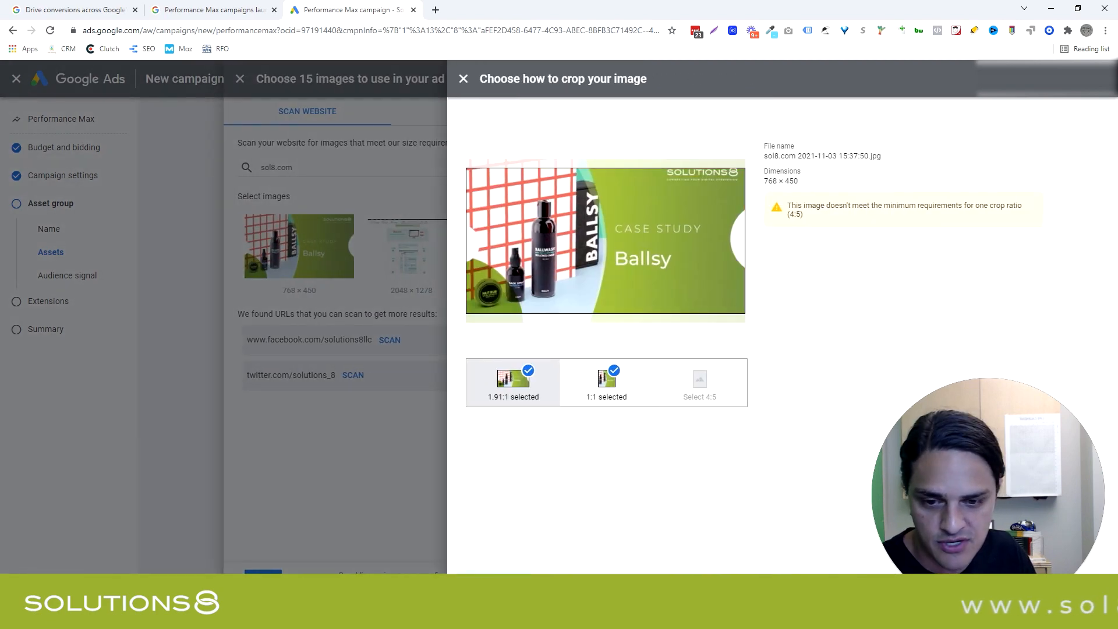
click(464, 79)
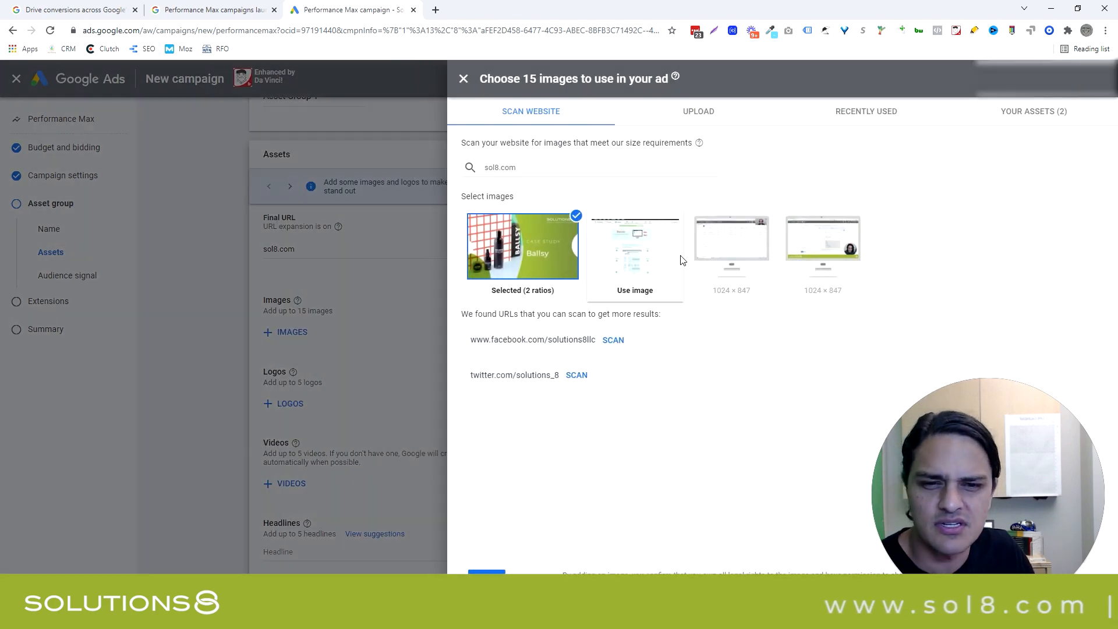
click(635, 246)
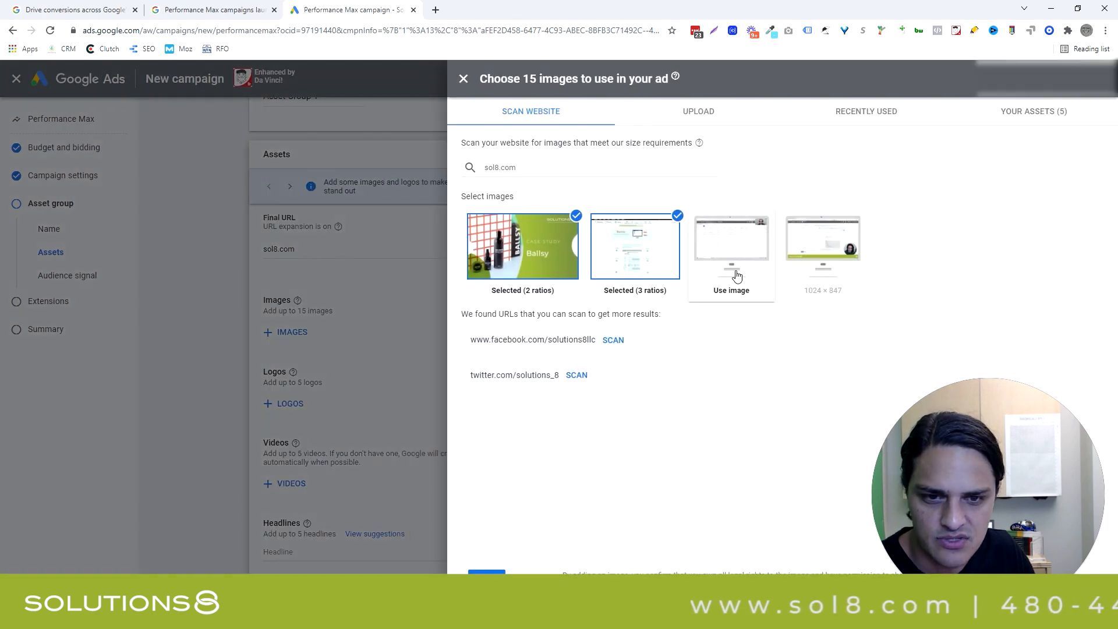
click(731, 246)
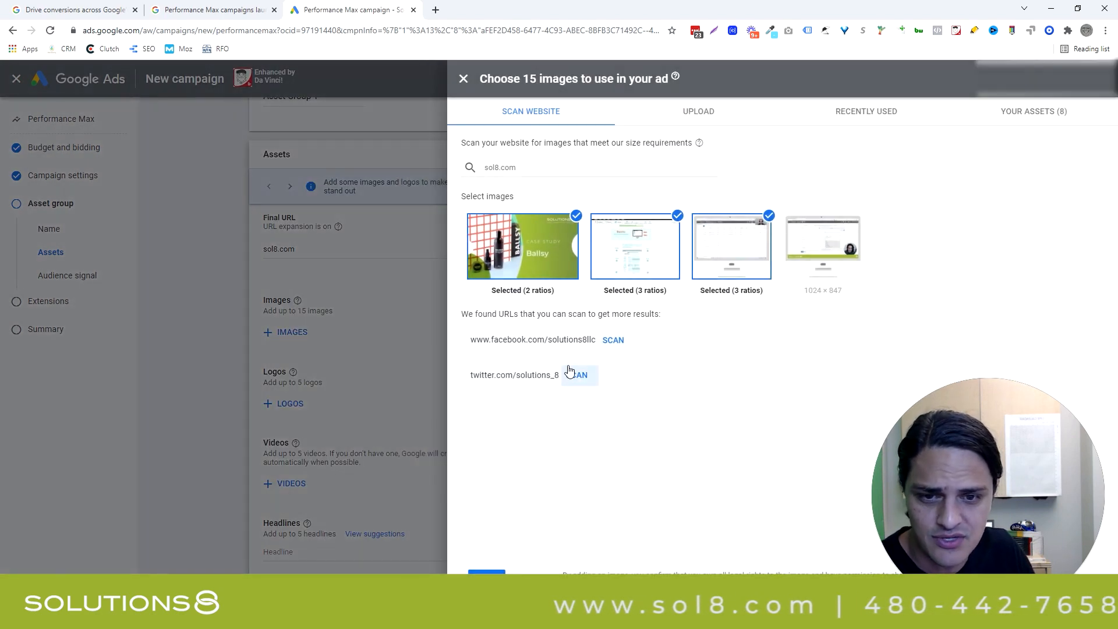
Scan the Twitter page and add the Pricing Rules thumbnail with a square crop
click(613, 340)
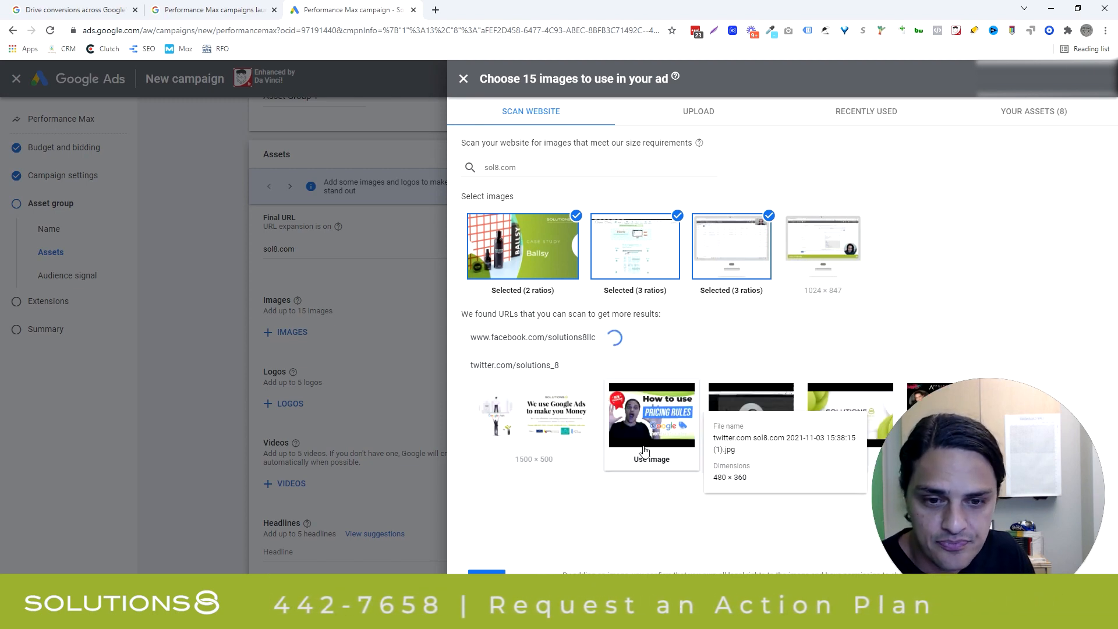
click(651, 459)
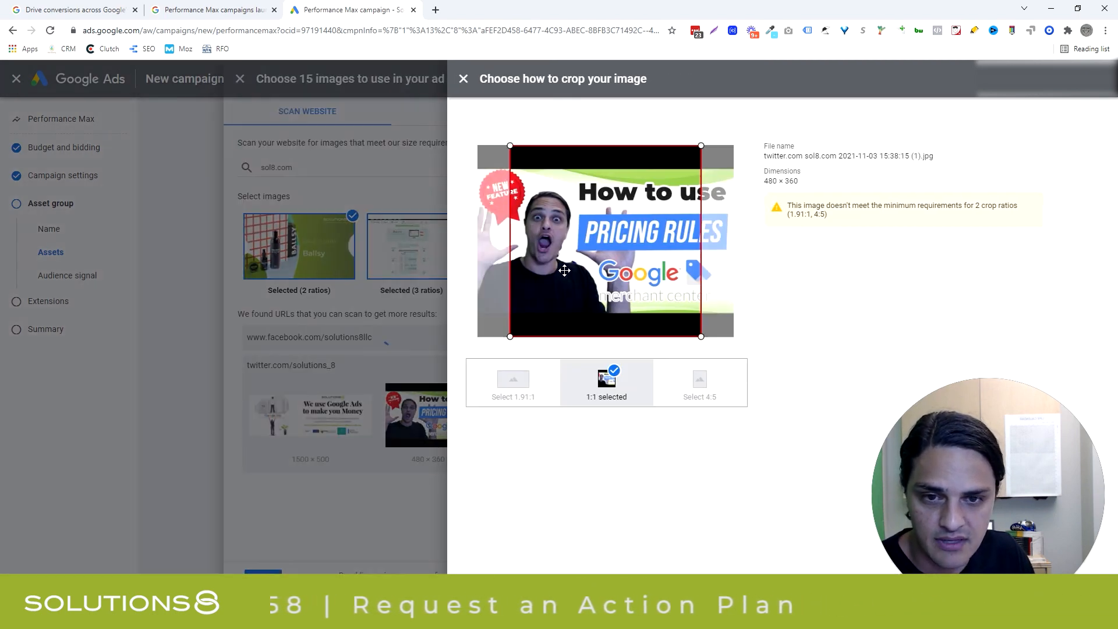
click(464, 79)
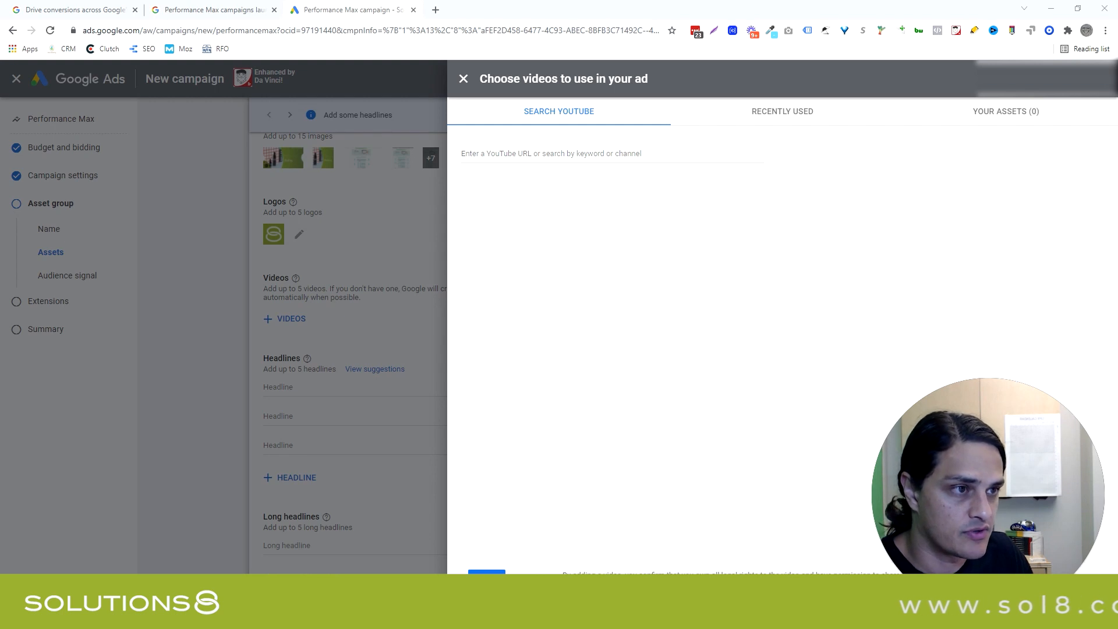
Search the solutionseight YouTube channel and save three of its videos to the ad
text(https://www.youtube.com/user/solutionseight)
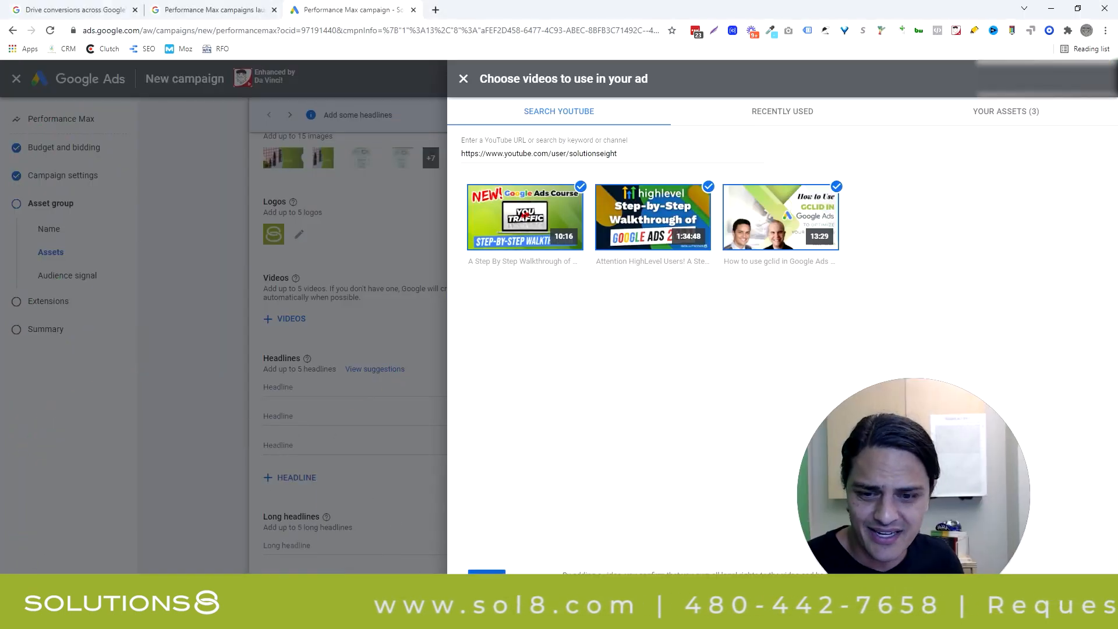
click(464, 79)
text(Top Google Ads Agency)
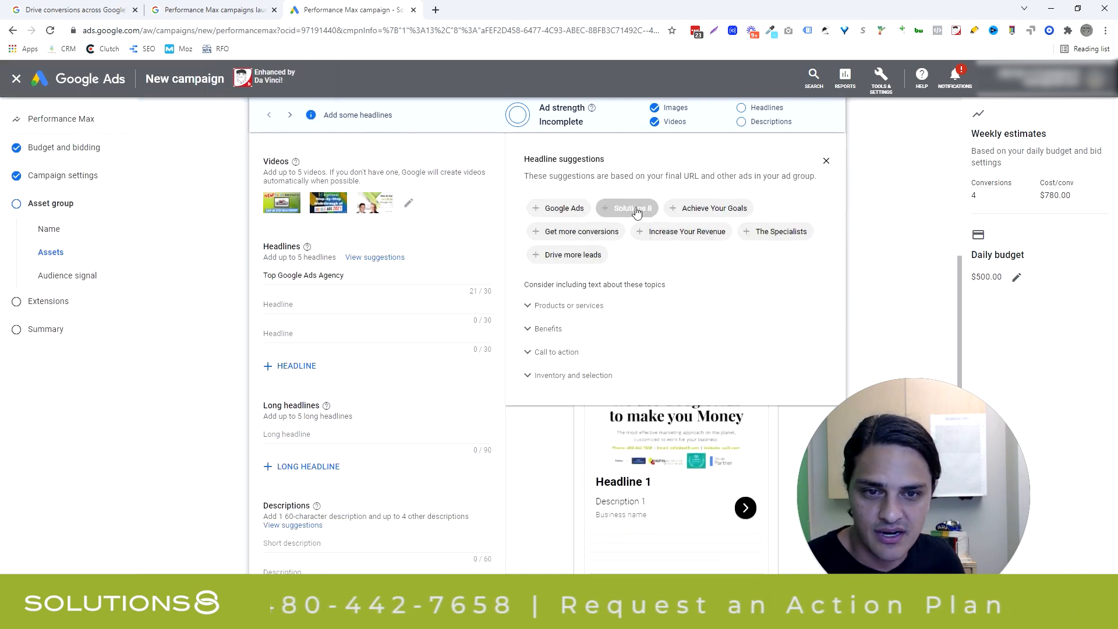
Add a suggested headline and write long headlines starting 'We use google ads', then the descriptions
click(634, 207)
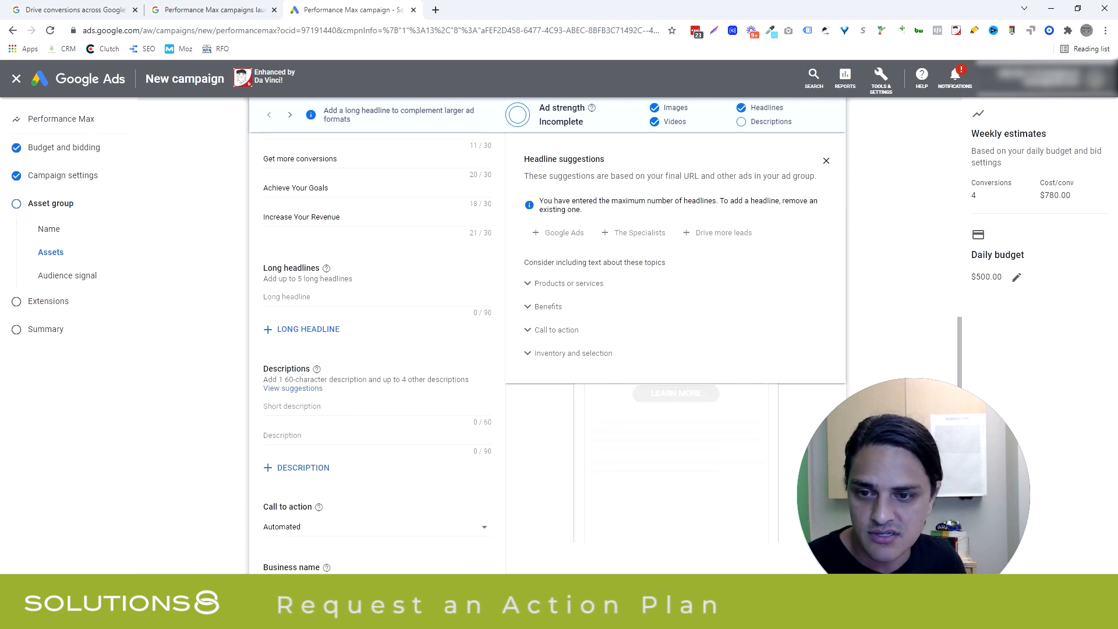
click(345, 297)
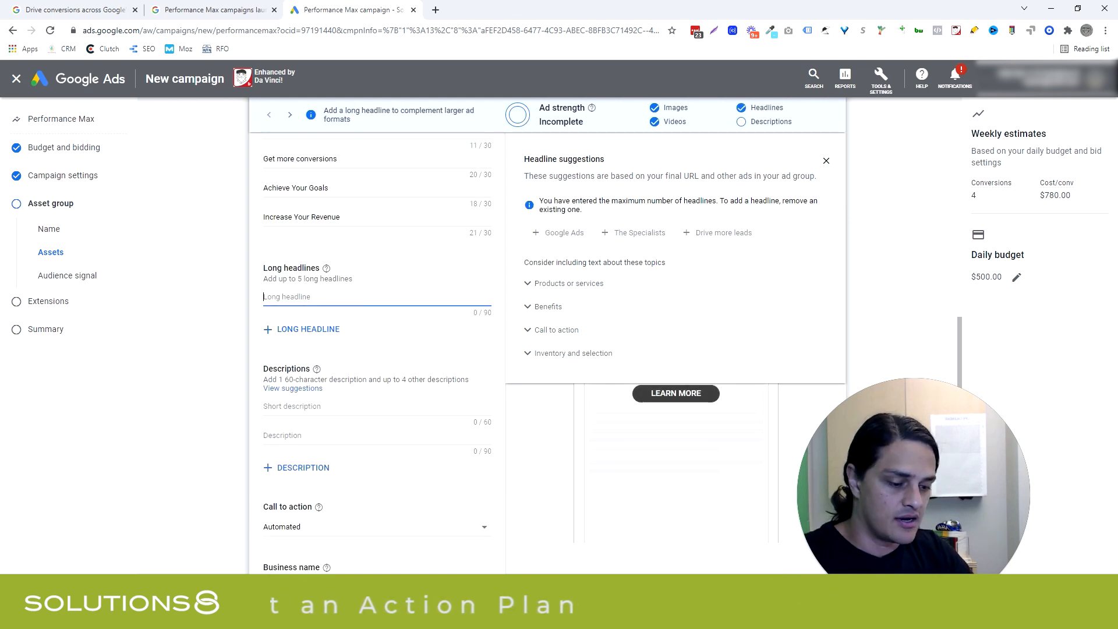
text(We use google ads to make you money you)
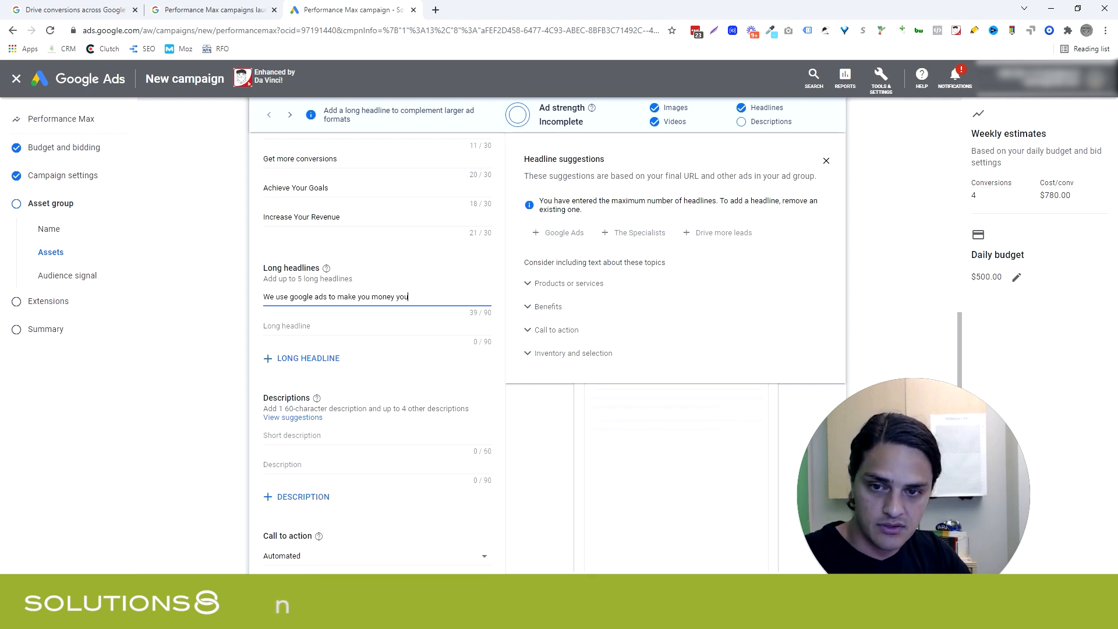
text(should like that w)
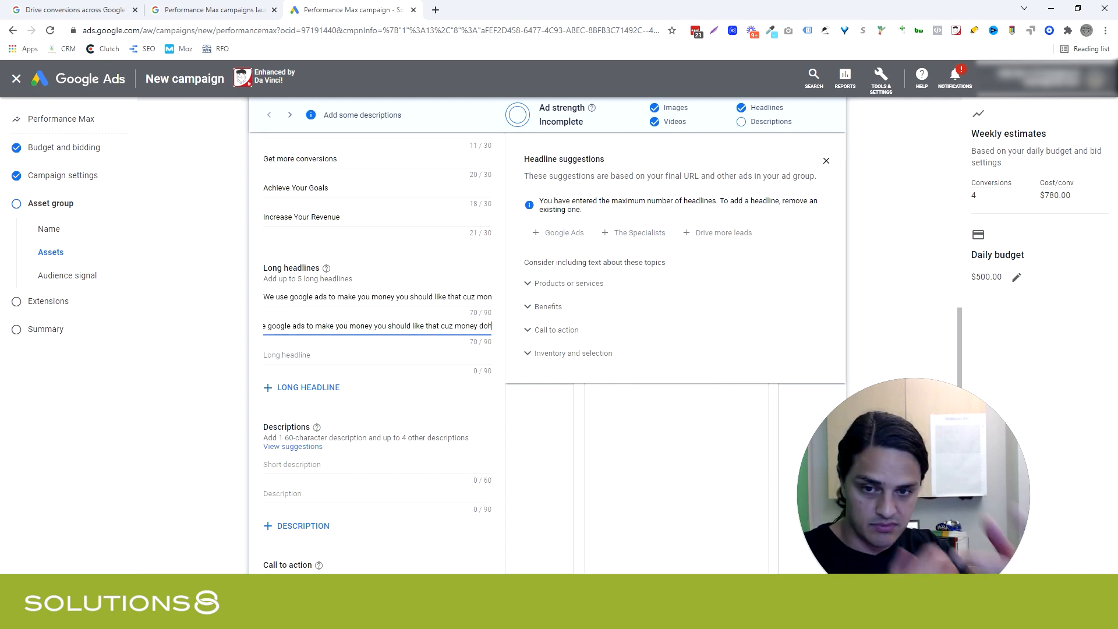
scroll(down, 3)
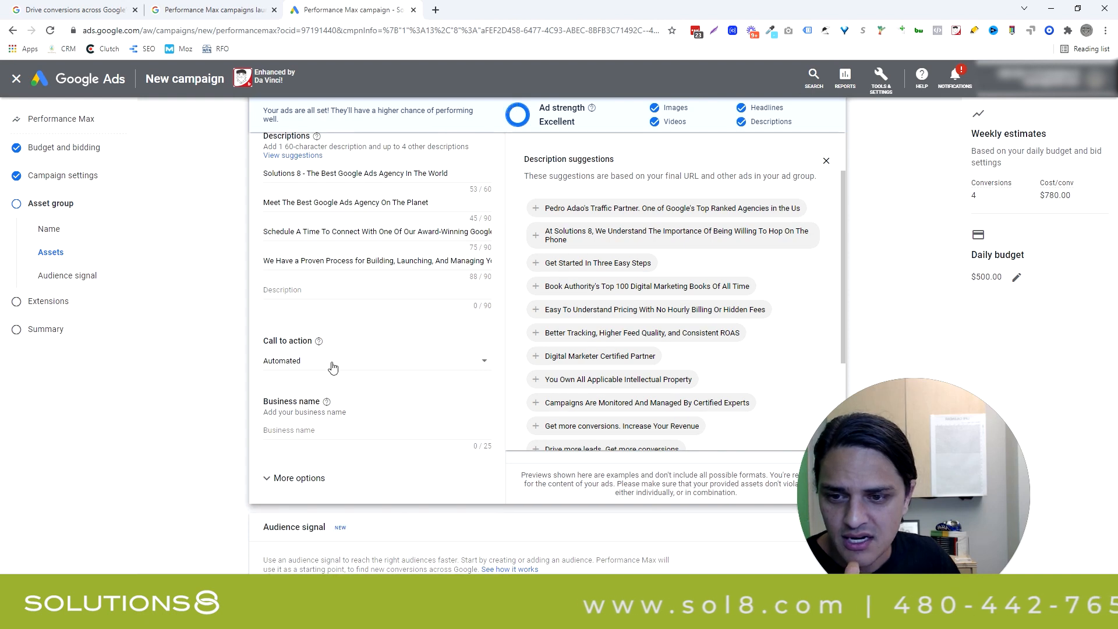
Keep the call to action automated and enter Solutions 8 as the business name
click(374, 361)
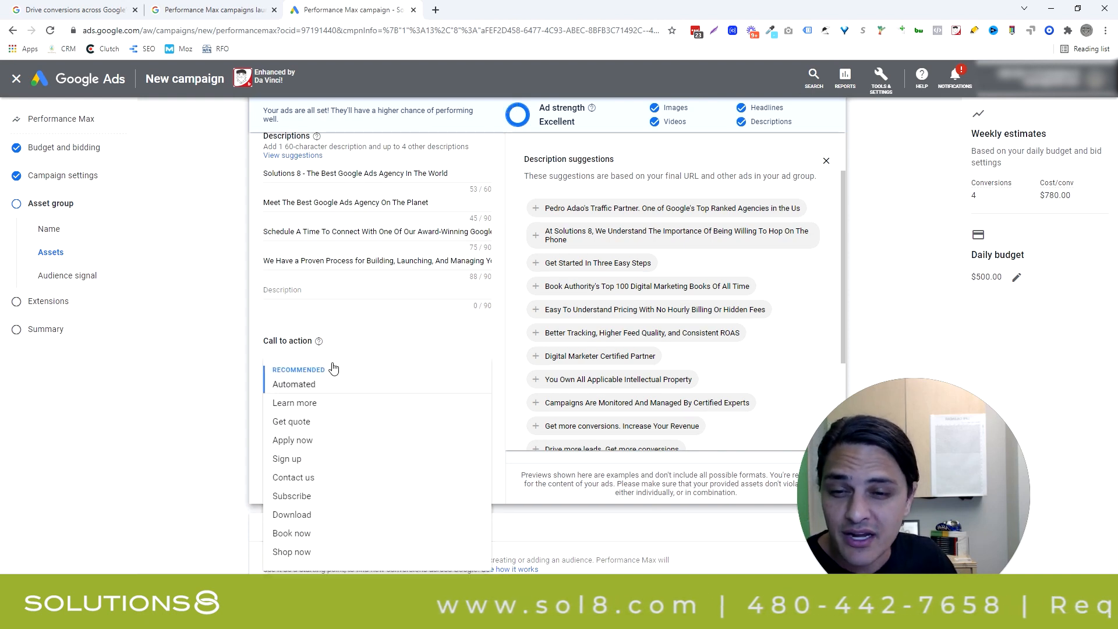
click(294, 384)
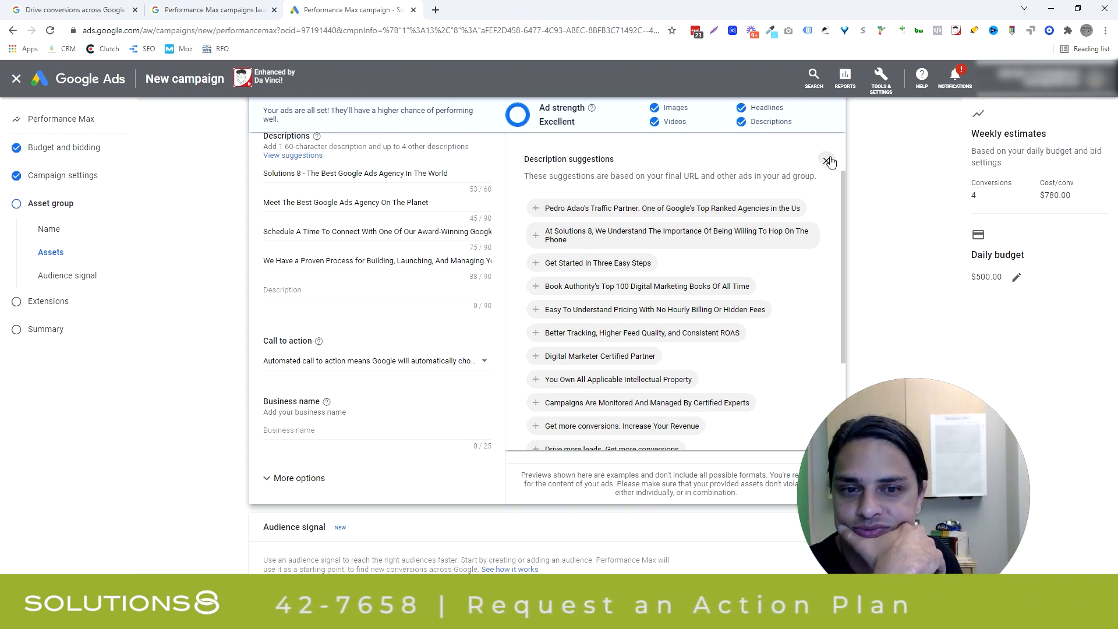
click(828, 160)
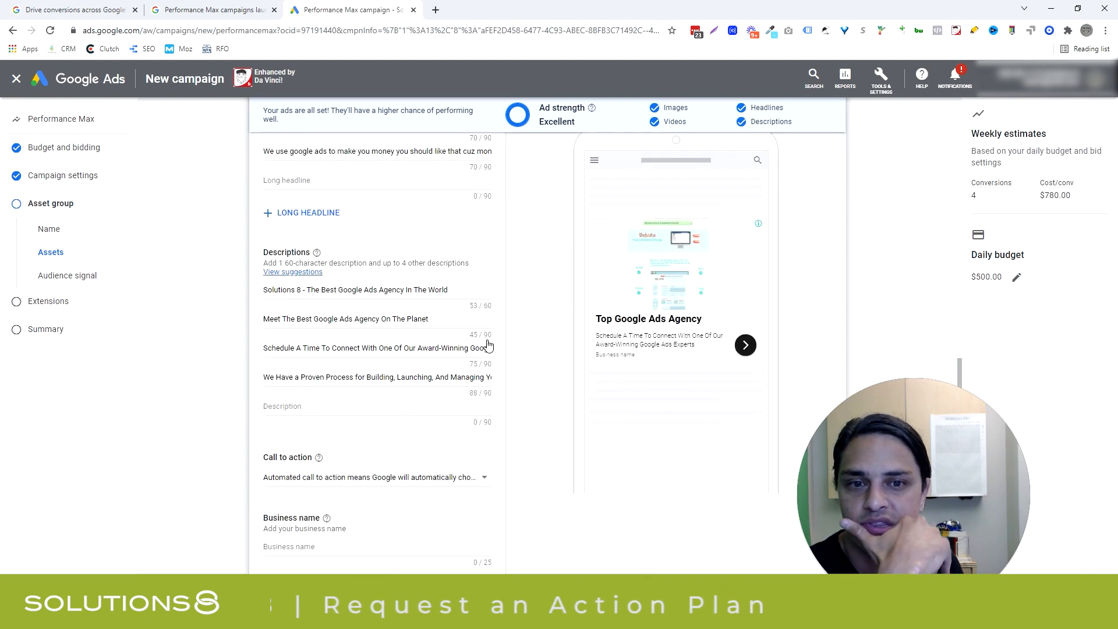
scroll(down, 3)
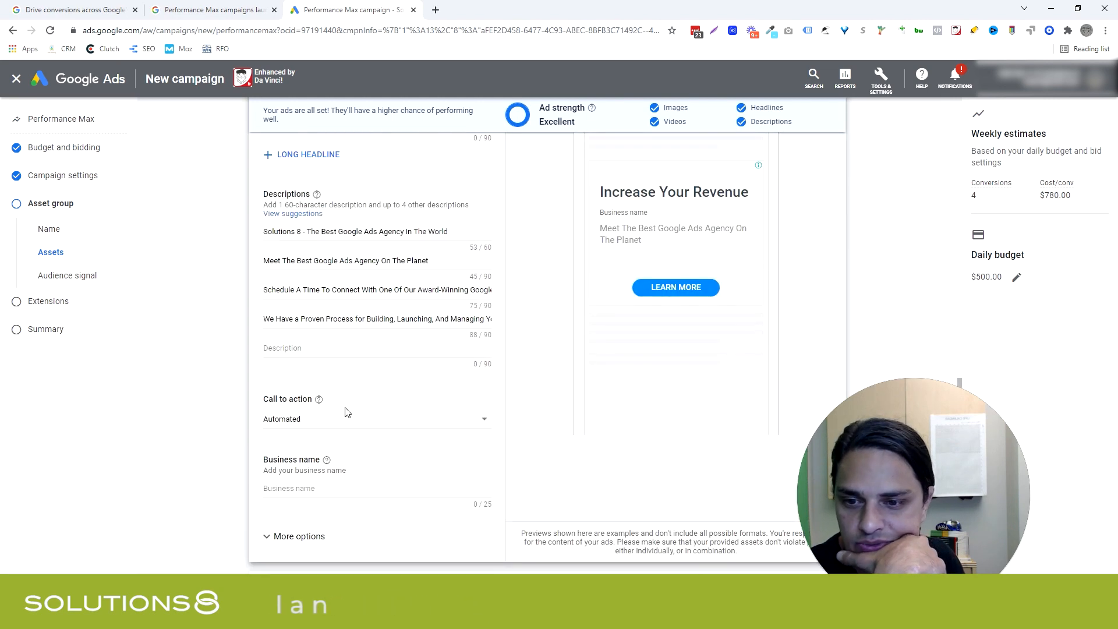
text(Solutions 8)
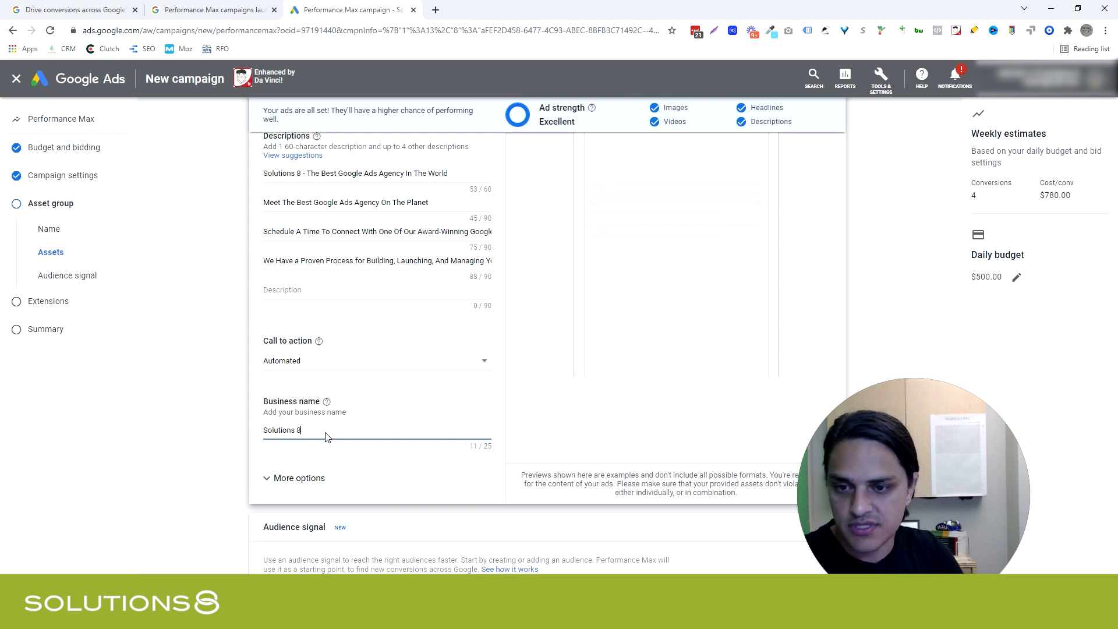
Set the display path to google-ads / free-plan under More options
click(298, 477)
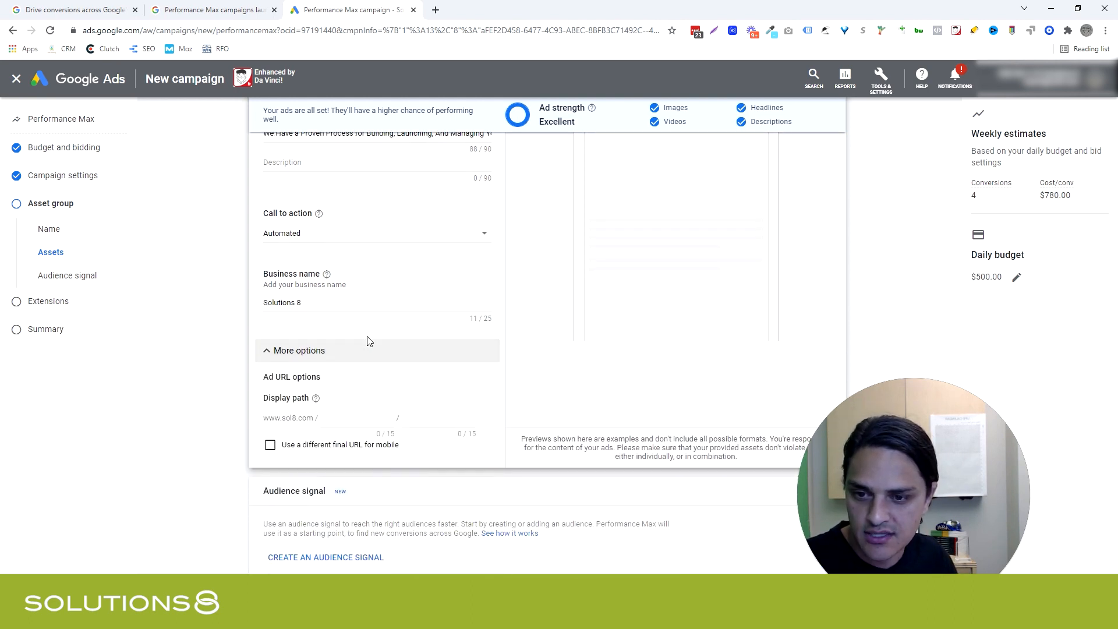
text(google)
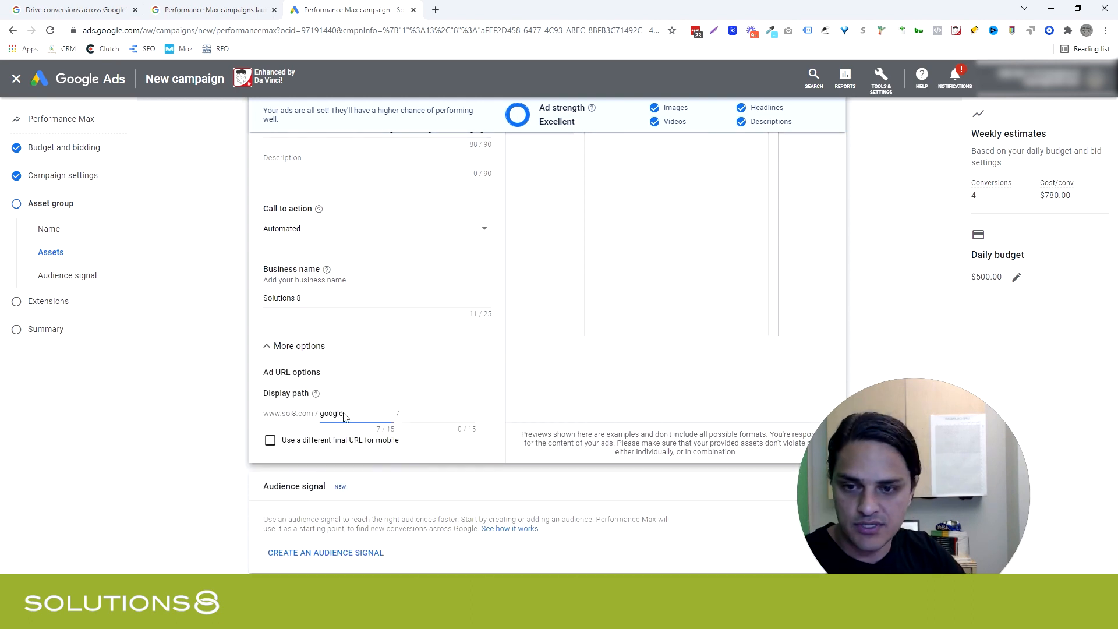
text(ads)
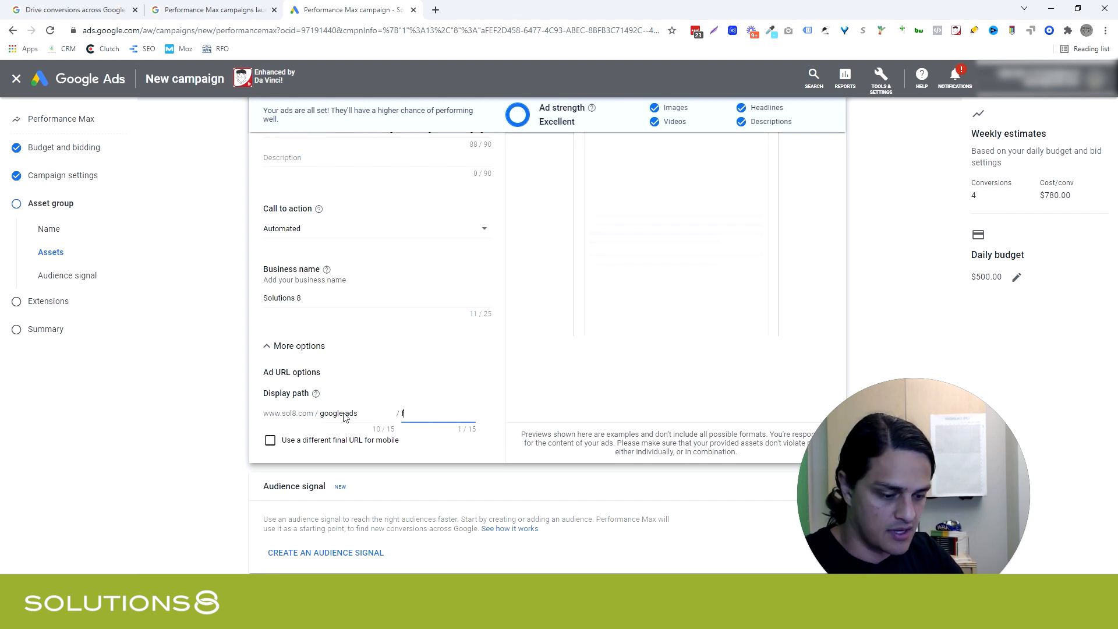
text(ree-plan)
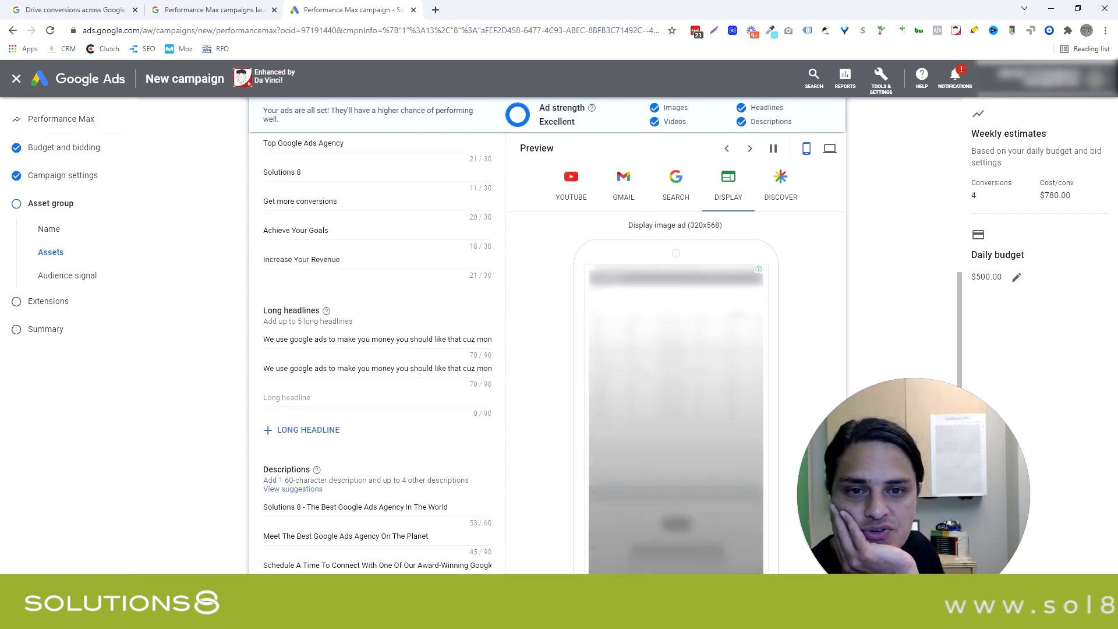
Review the YouTube, Display and Discover ad previews, then scroll to Audience signal
click(571, 180)
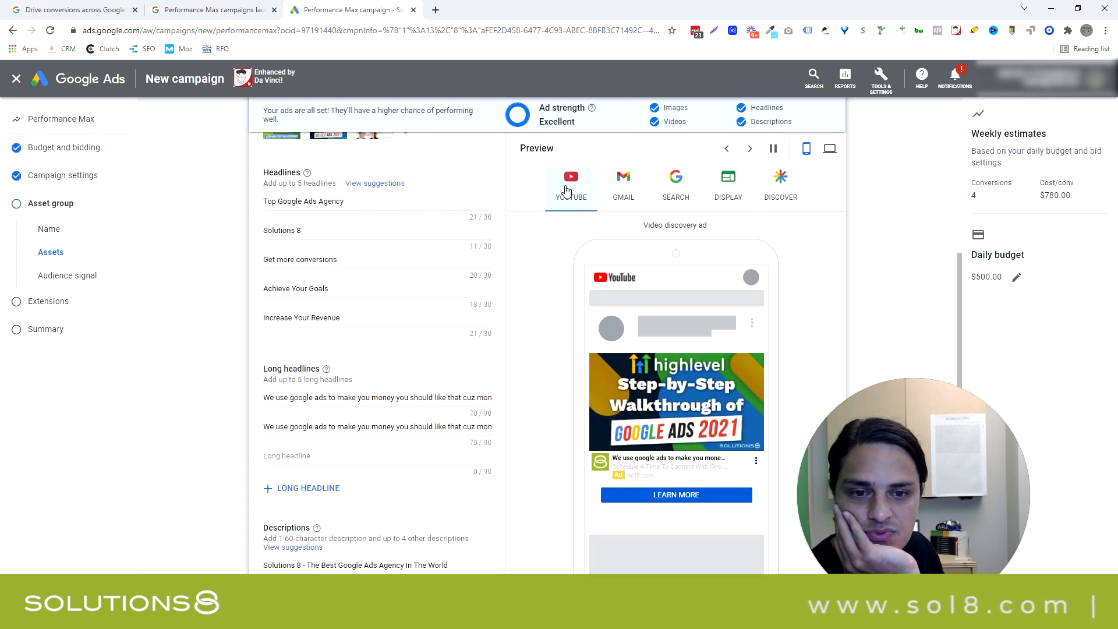
scroll(down, 3)
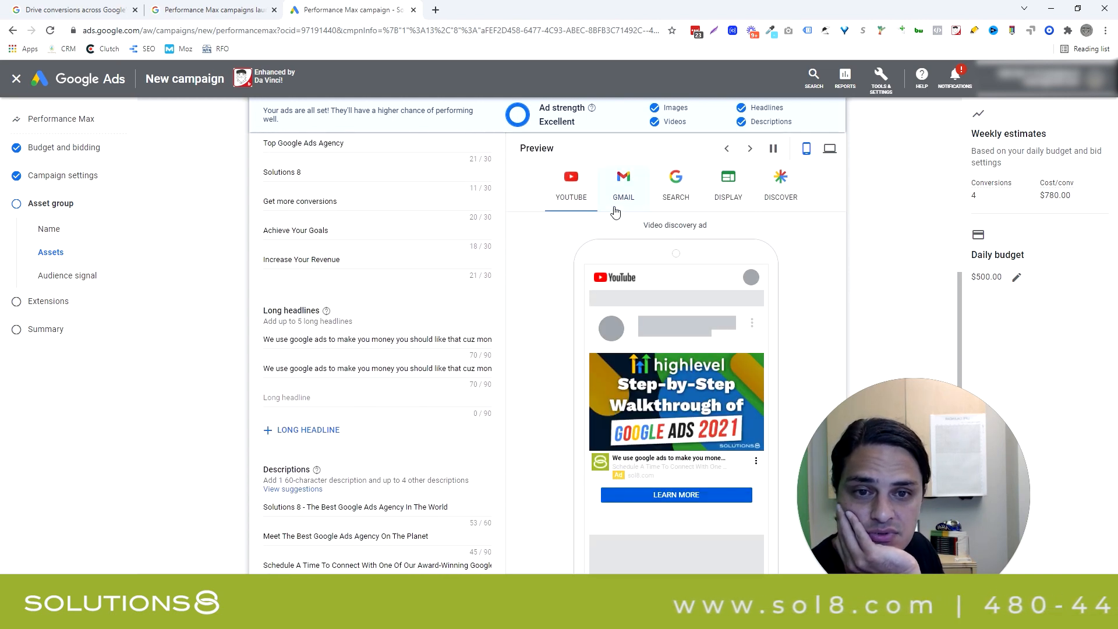
click(623, 180)
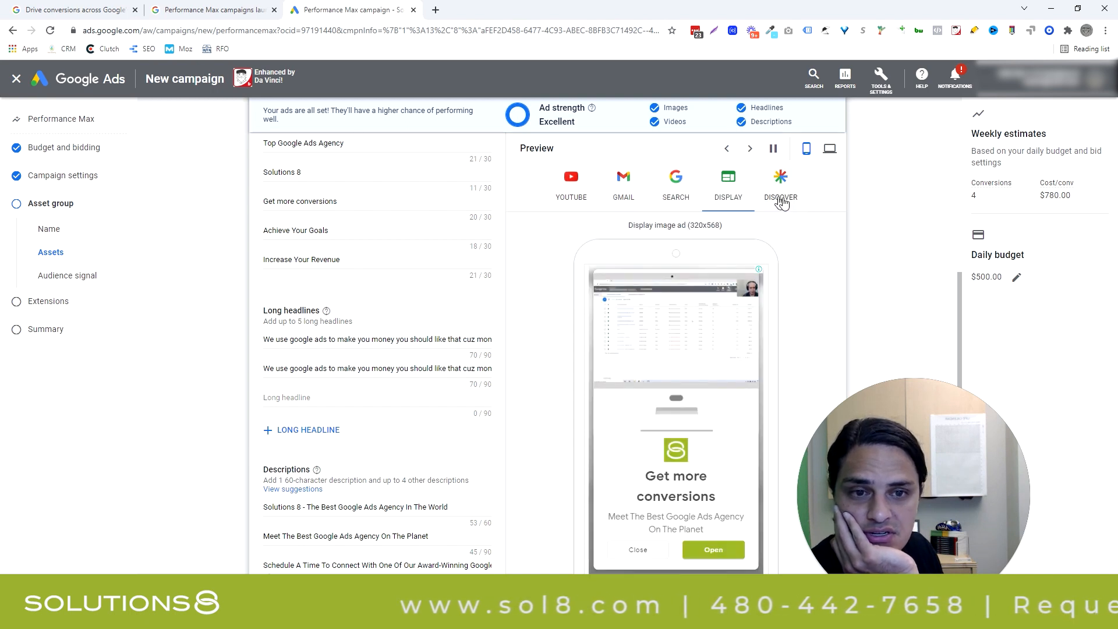
click(781, 184)
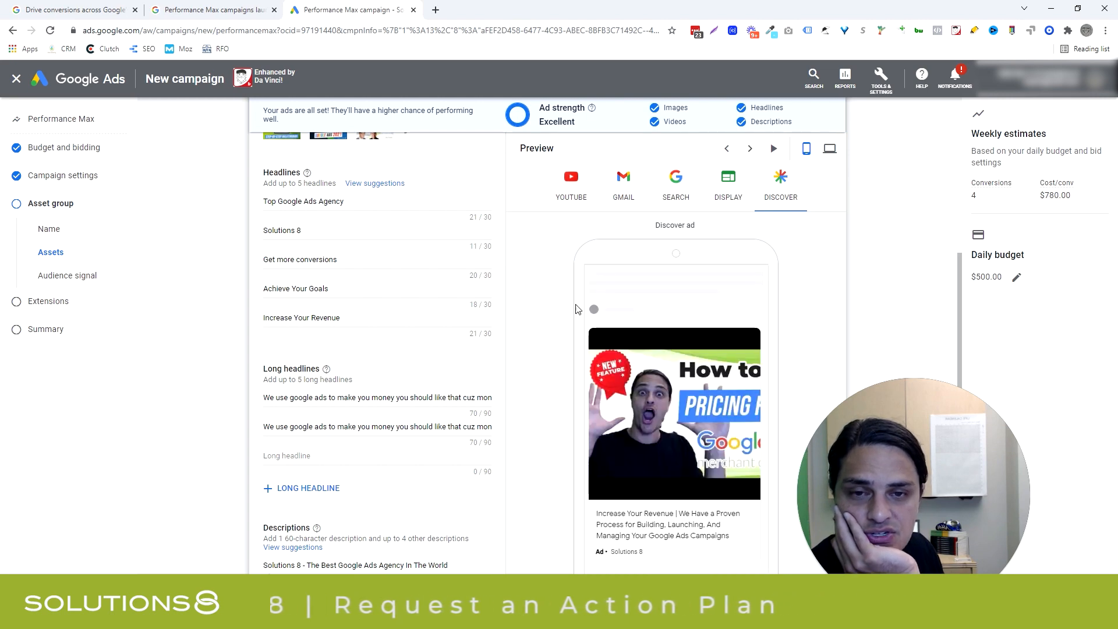
scroll(down, 3)
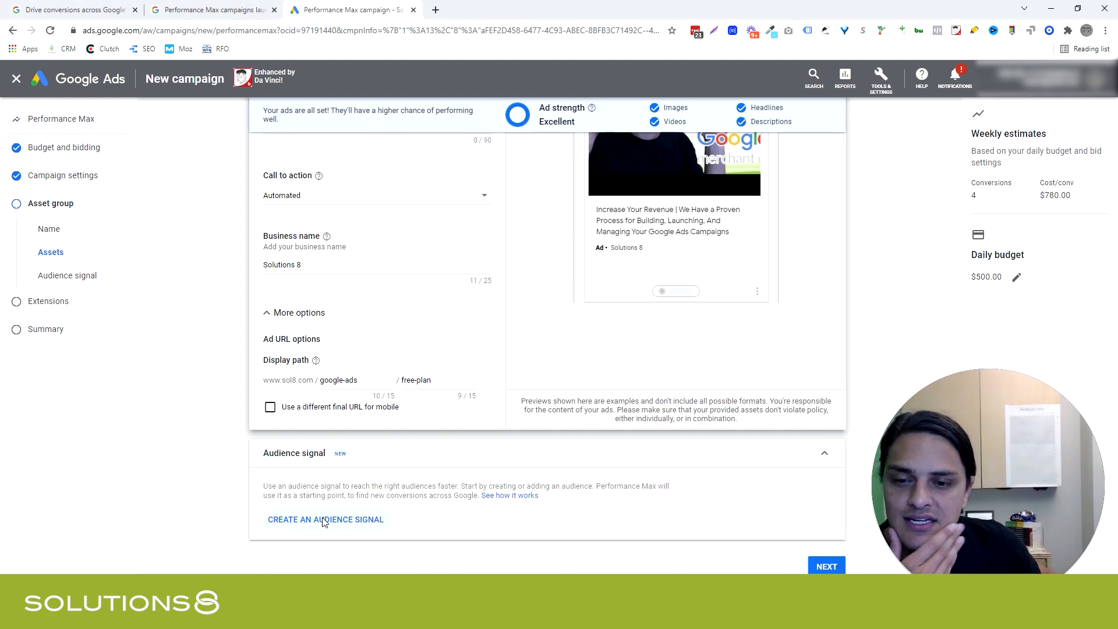
Name the new audience signal 'Test' and move to the interests and demographics search
click(326, 520)
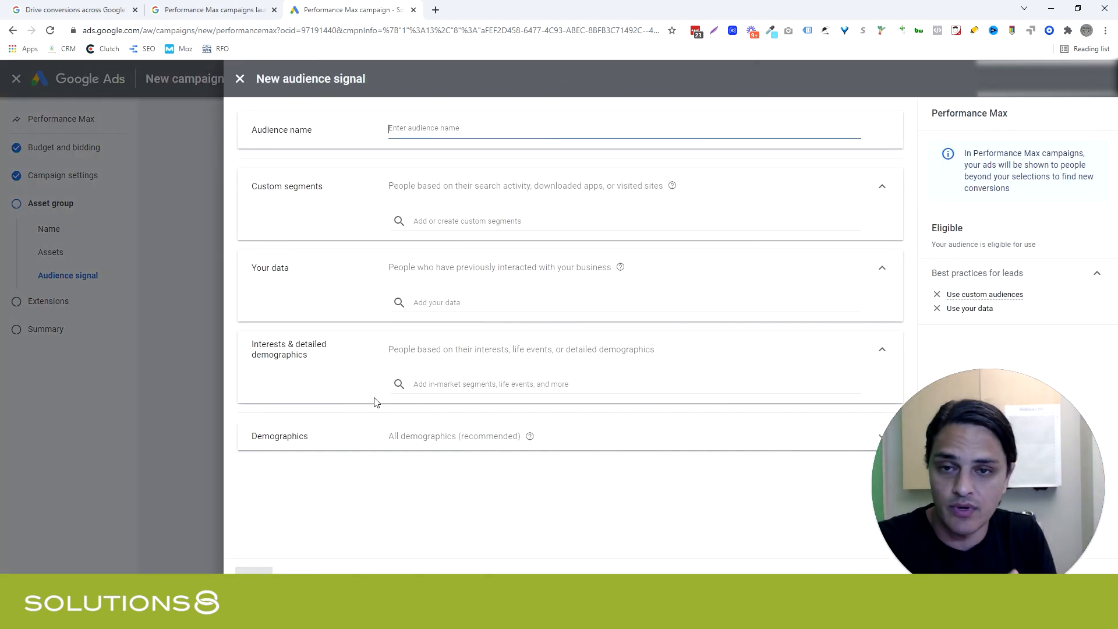
text(TEst)
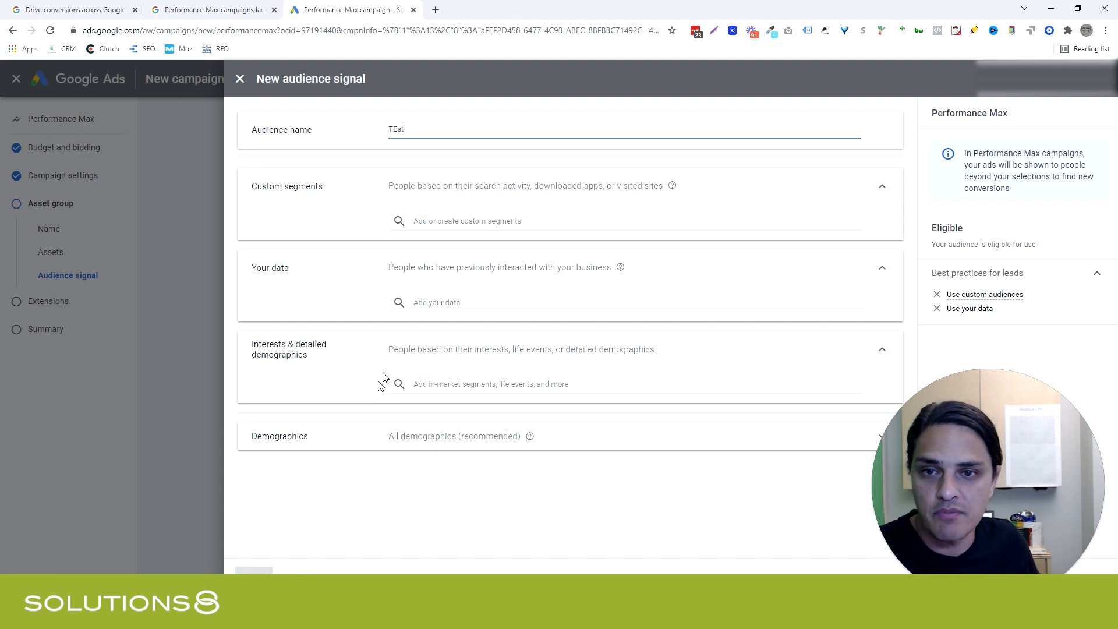
text(test)
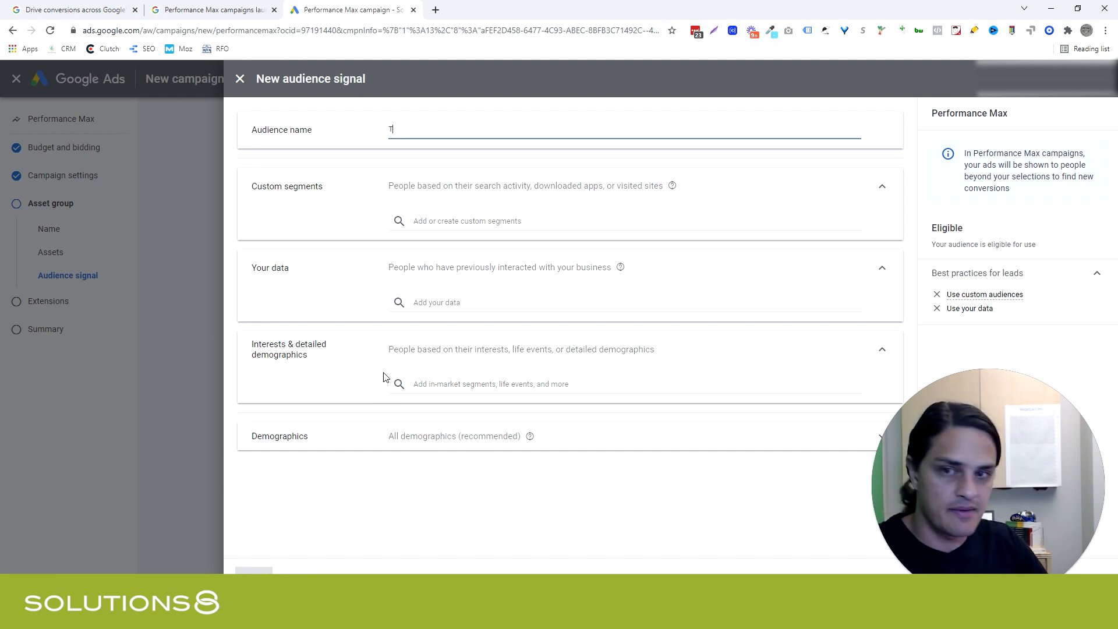
text(est)
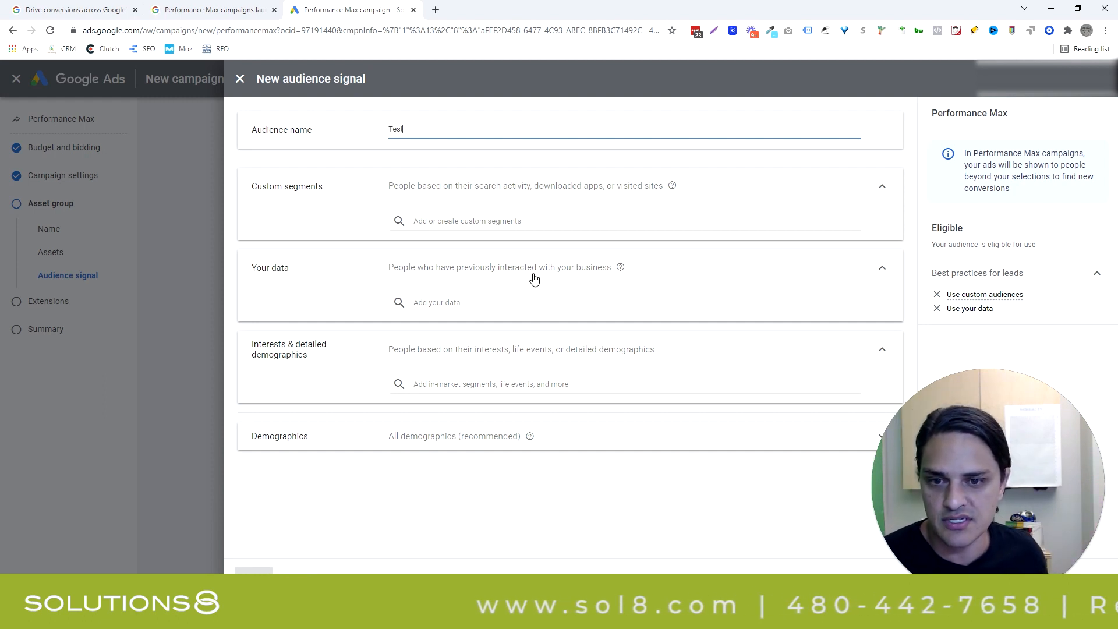
click(491, 384)
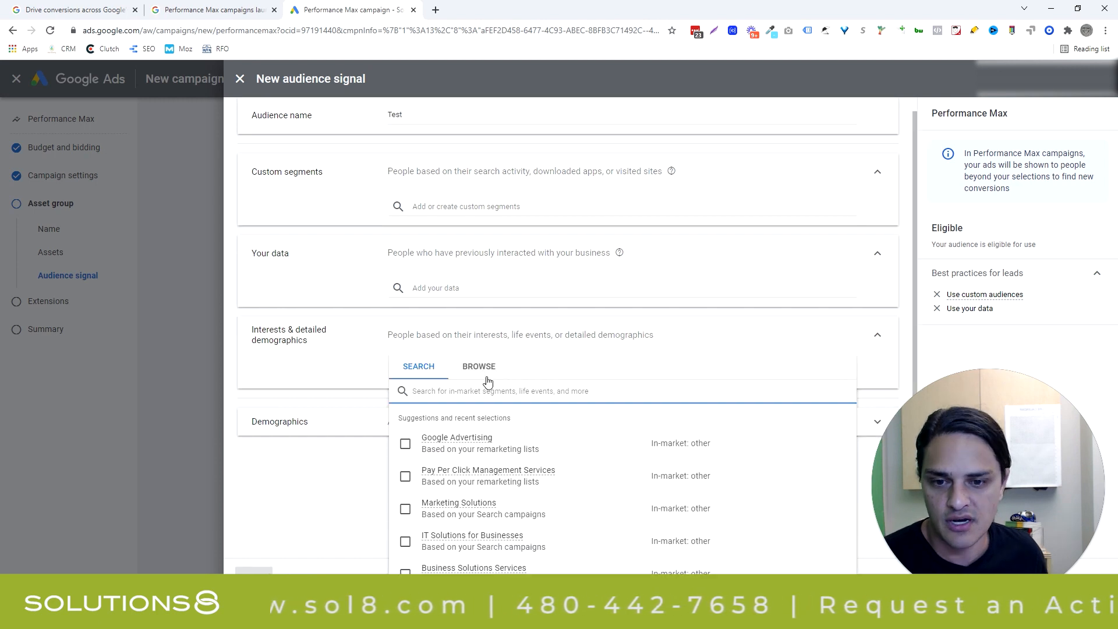
click(479, 366)
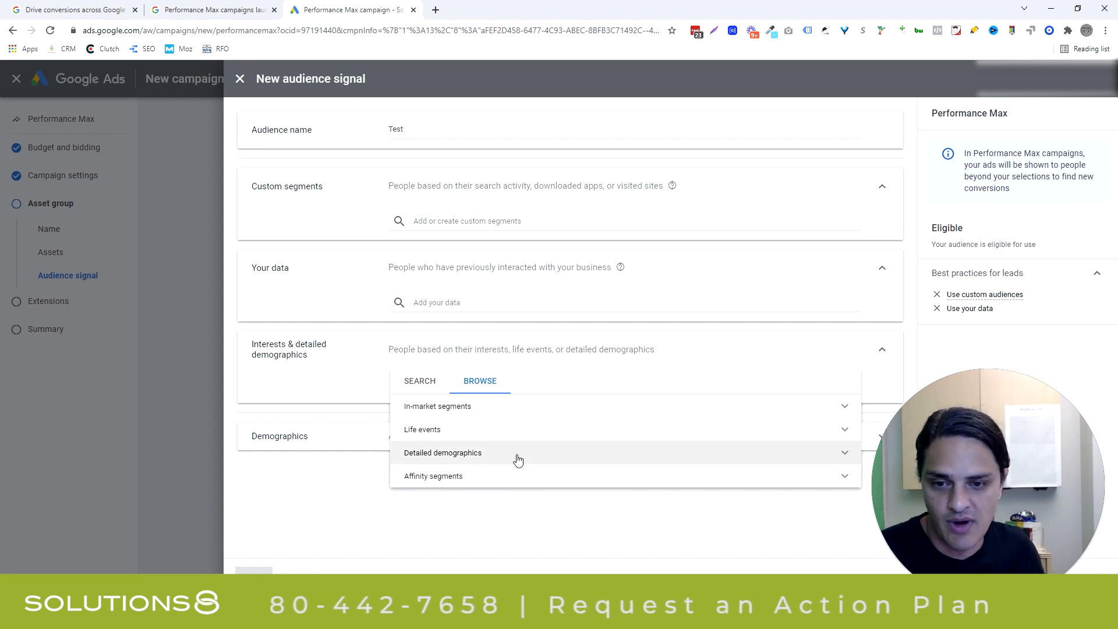
click(443, 452)
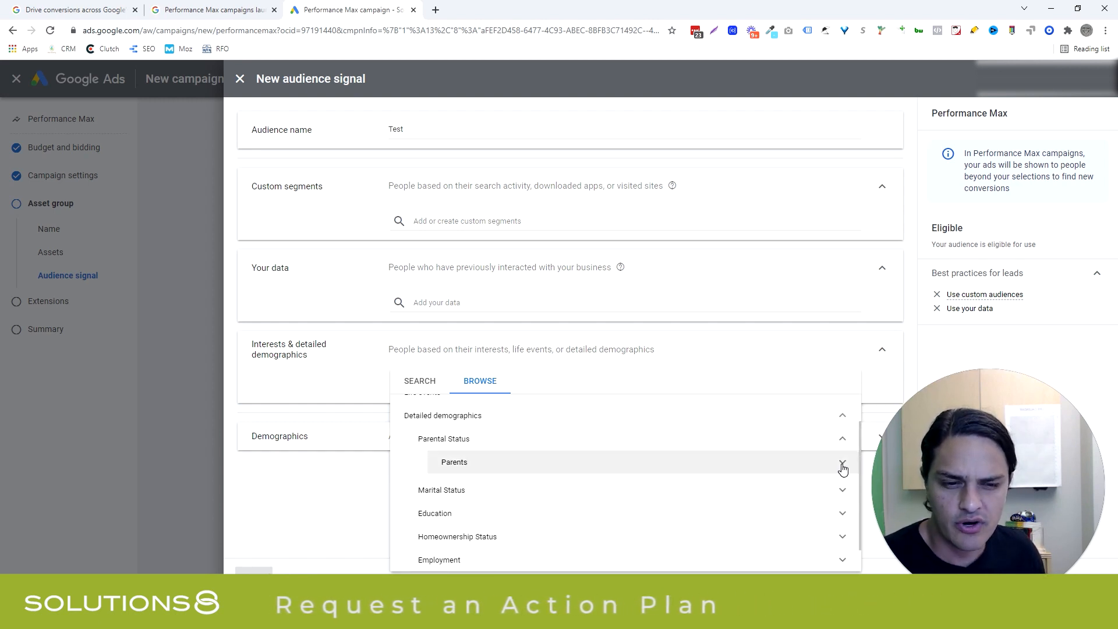
click(842, 466)
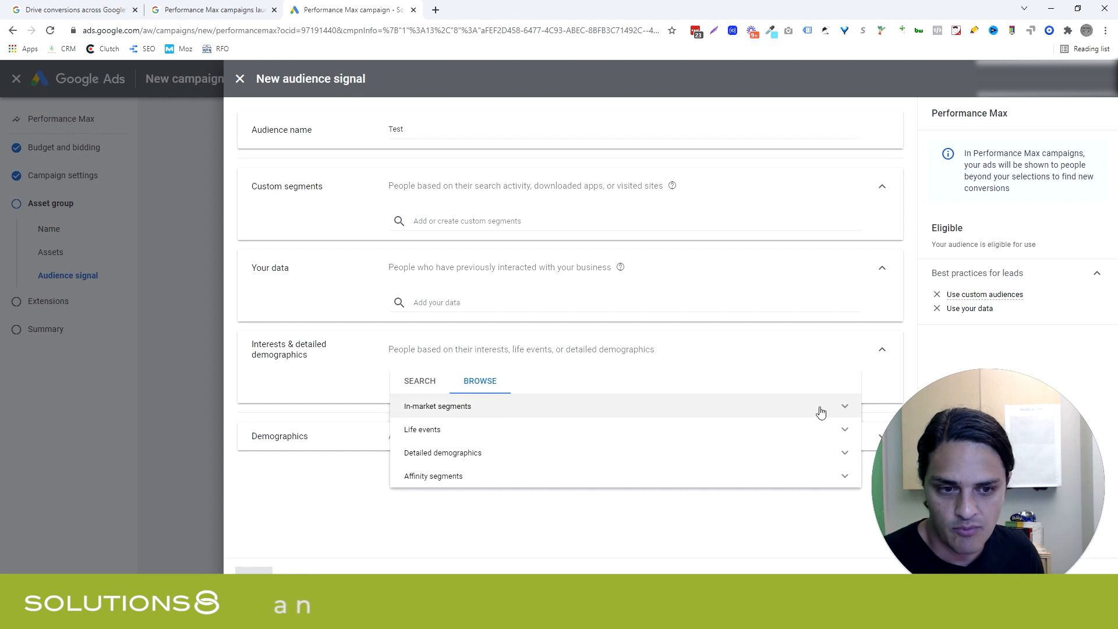
click(438, 405)
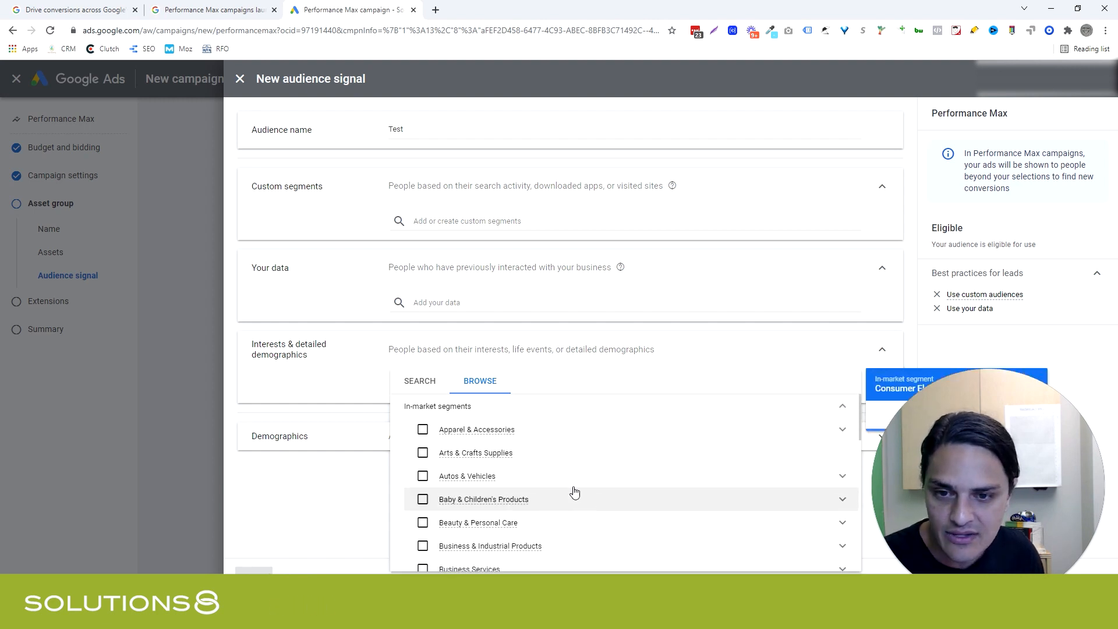
click(419, 381)
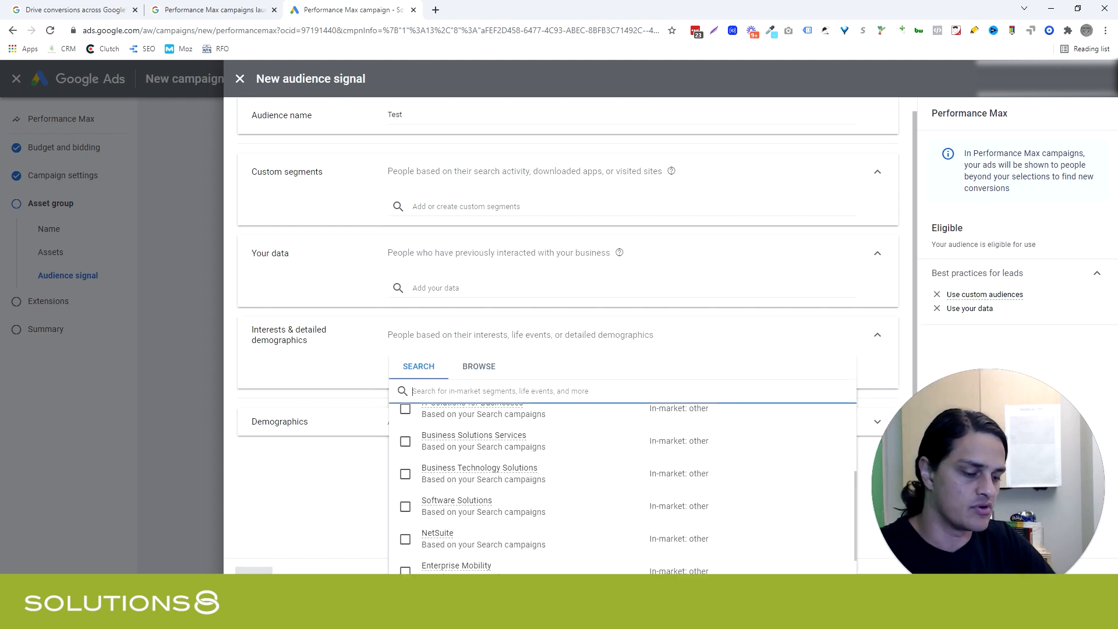
text(marketing)
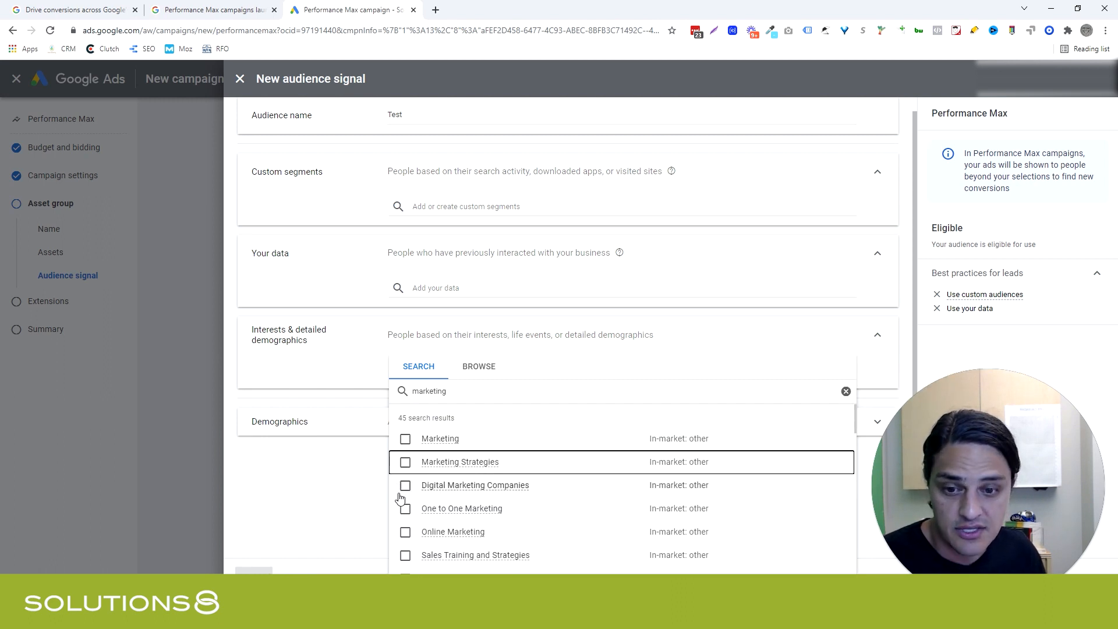
scroll(down, 3)
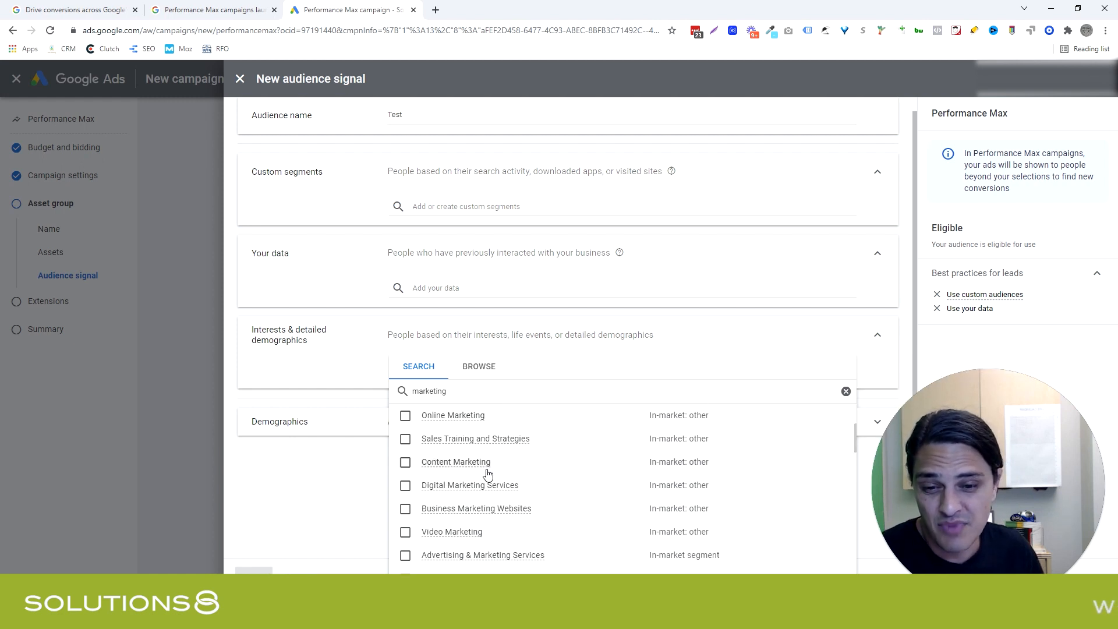
scroll(down, 3)
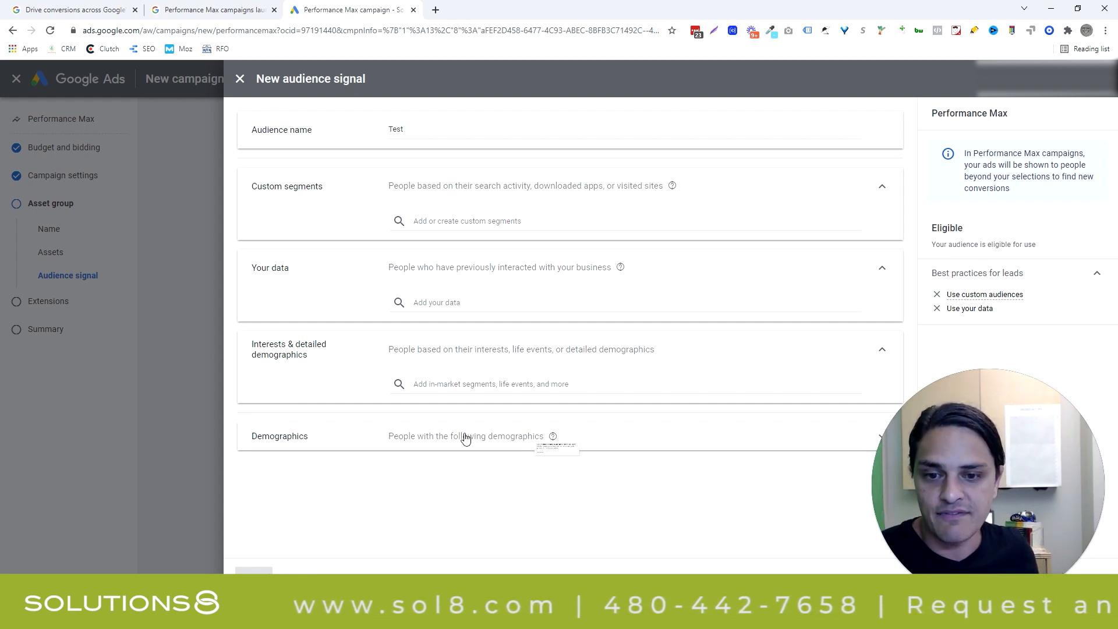
Review Demographics, then close the Test audience signal and confirm discarding it
click(466, 435)
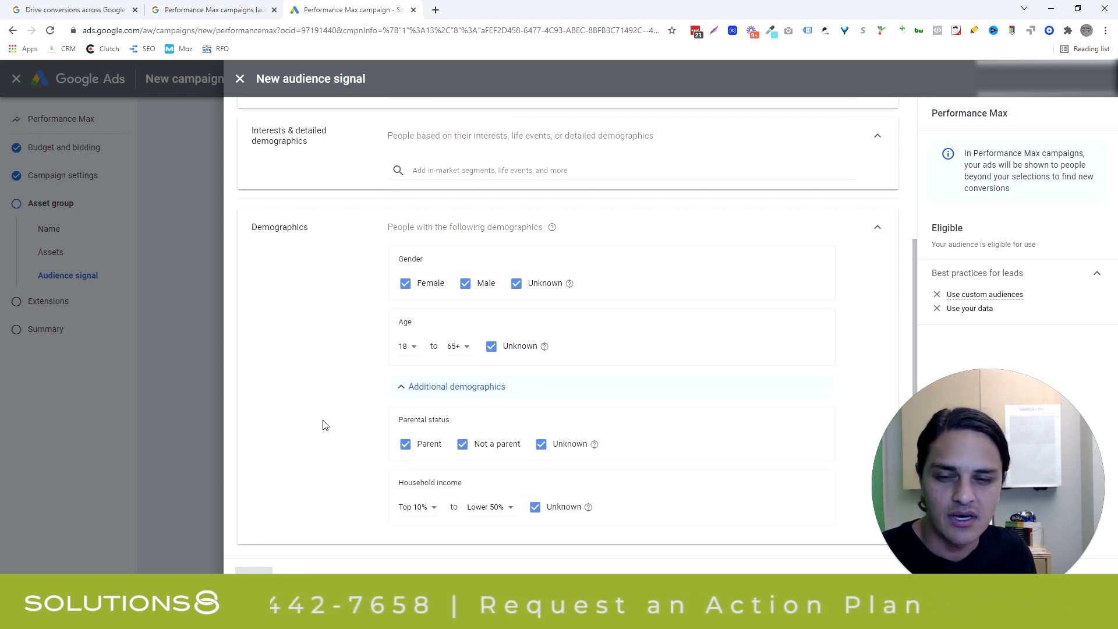
mouse_move(395, 304)
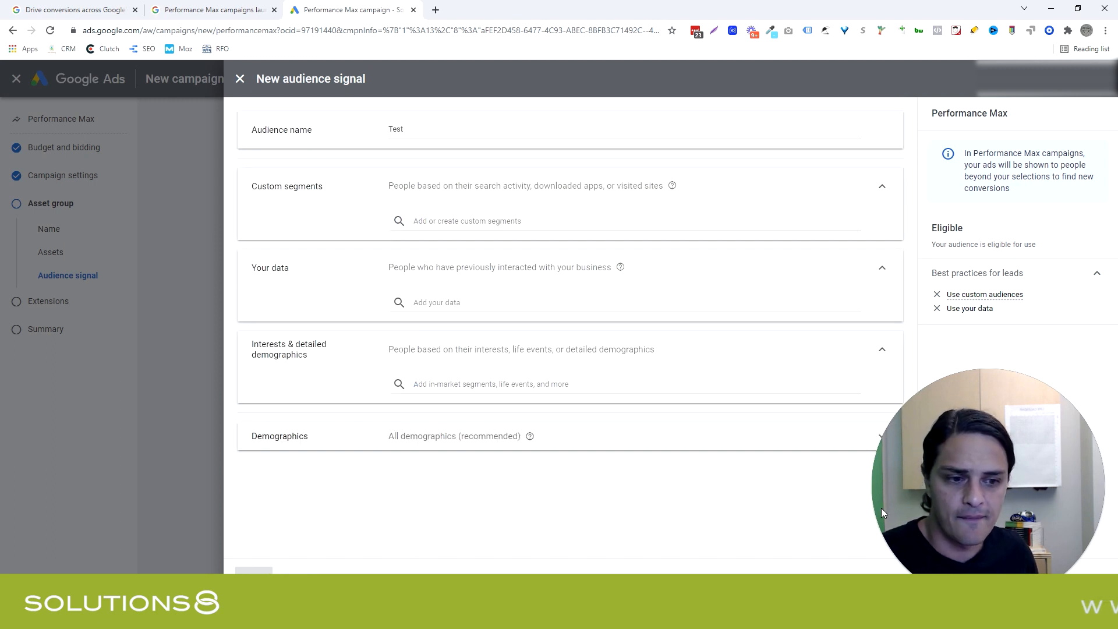
click(240, 78)
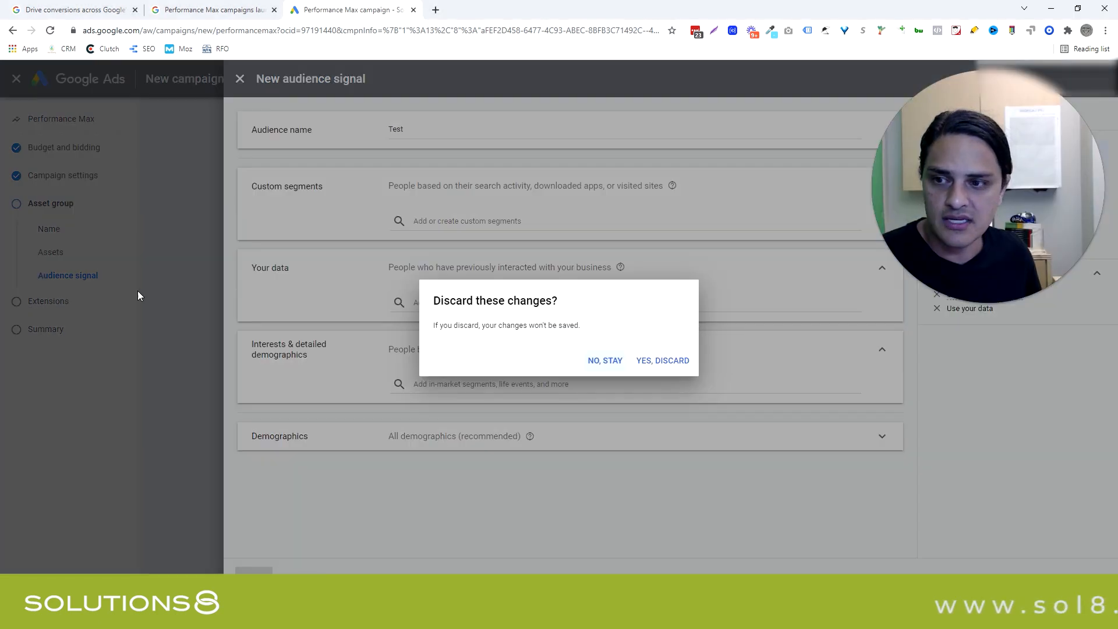
mouse_move(604, 340)
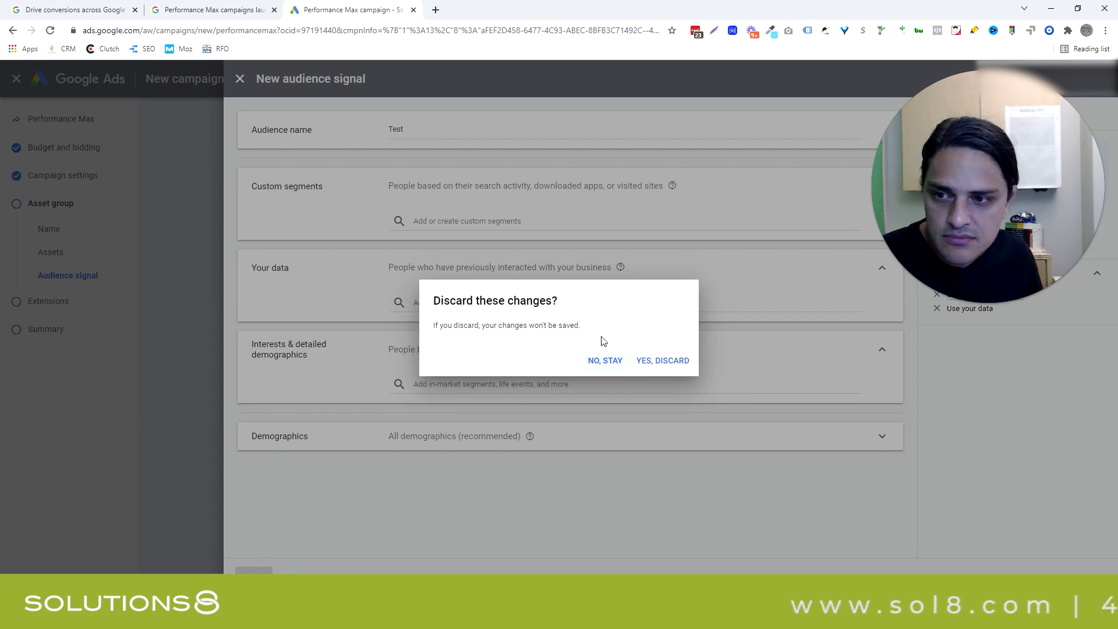
click(661, 361)
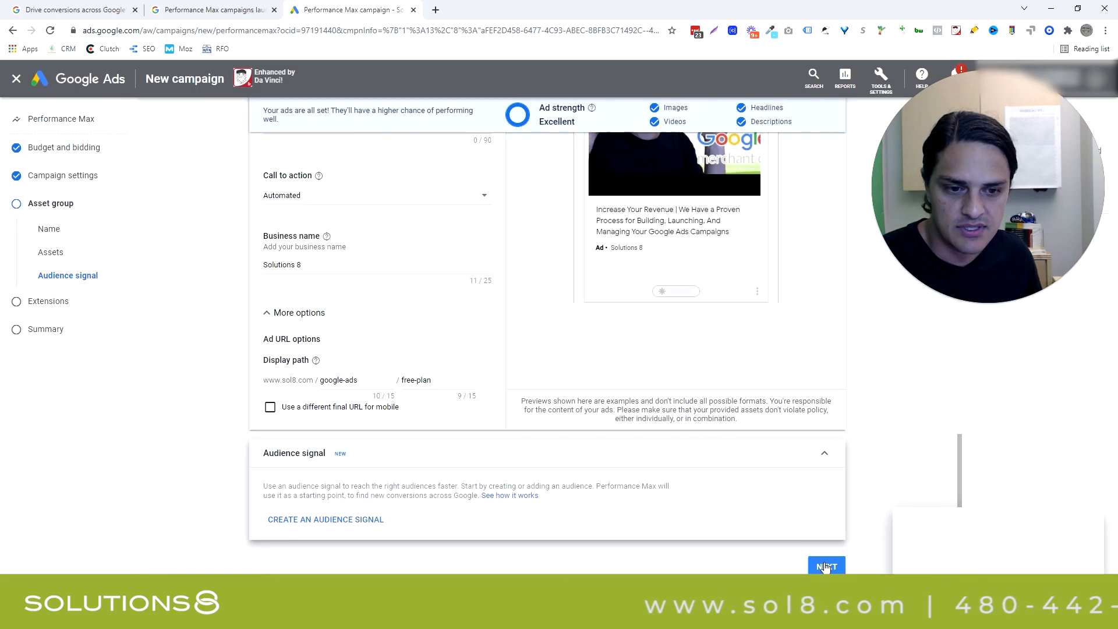
Continue past Extensions without changes to the TESTLeads-Performance Max-2 campaign summary
click(827, 566)
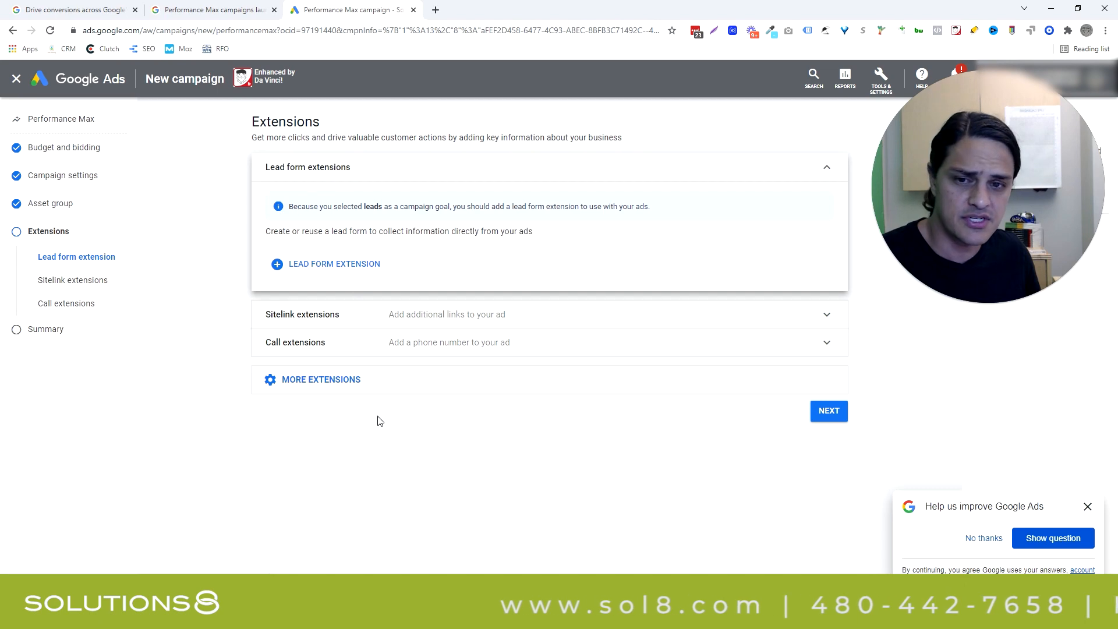
click(830, 411)
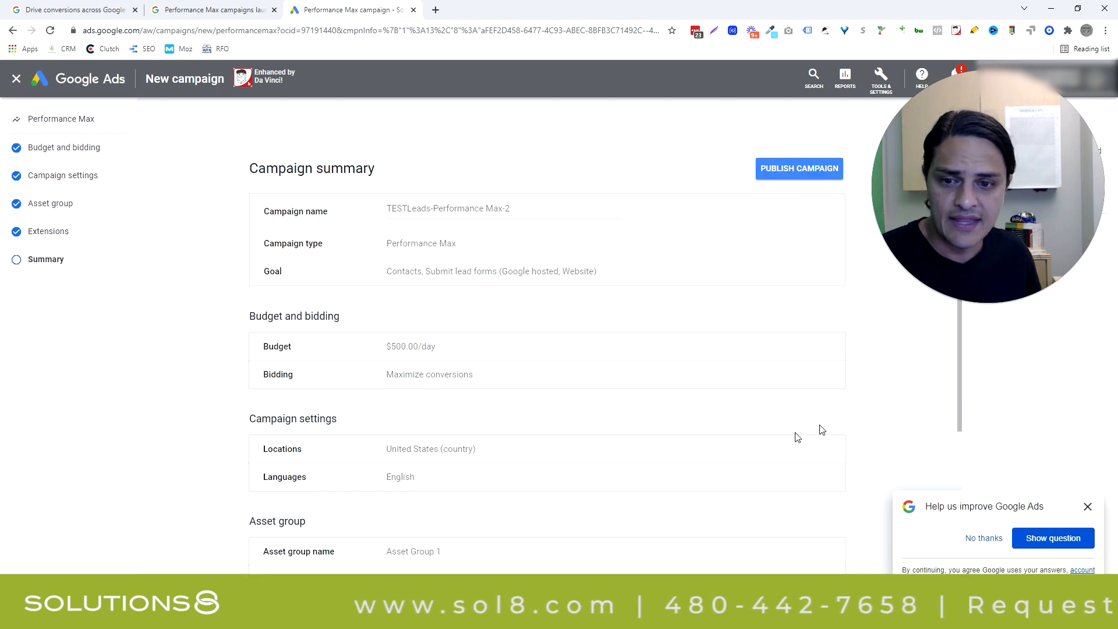
mouse_move(666, 445)
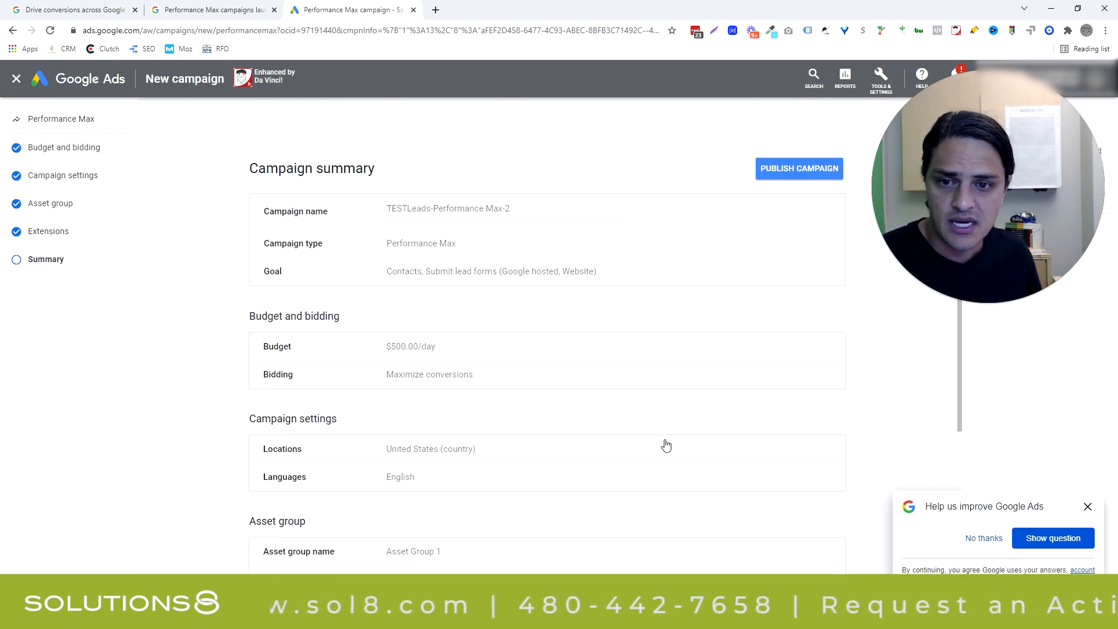
mouse_move(1010, 316)
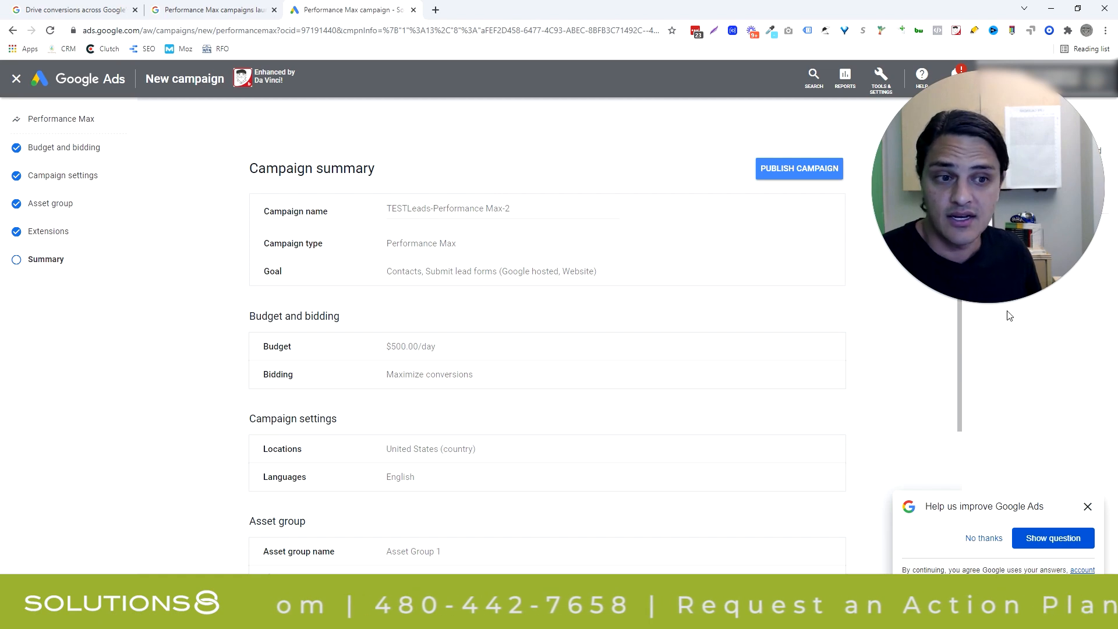